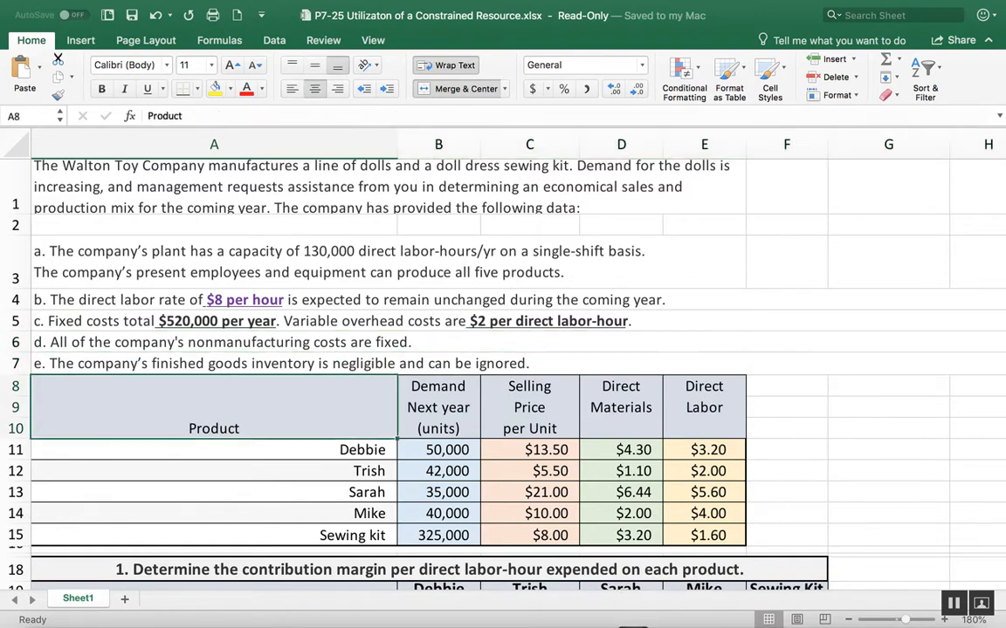
left_click(213, 450)
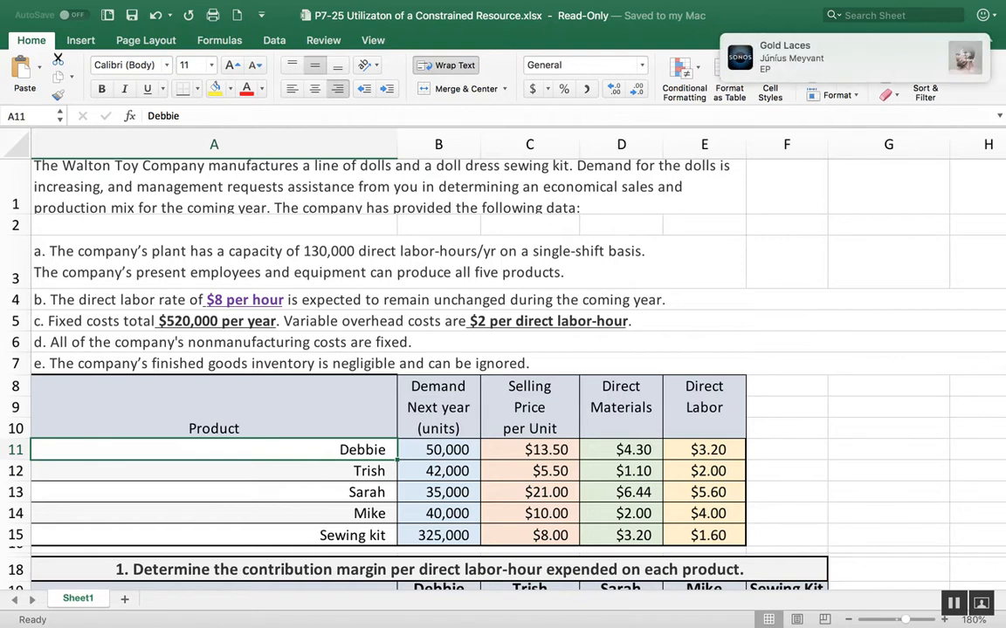
left_click(213, 472)
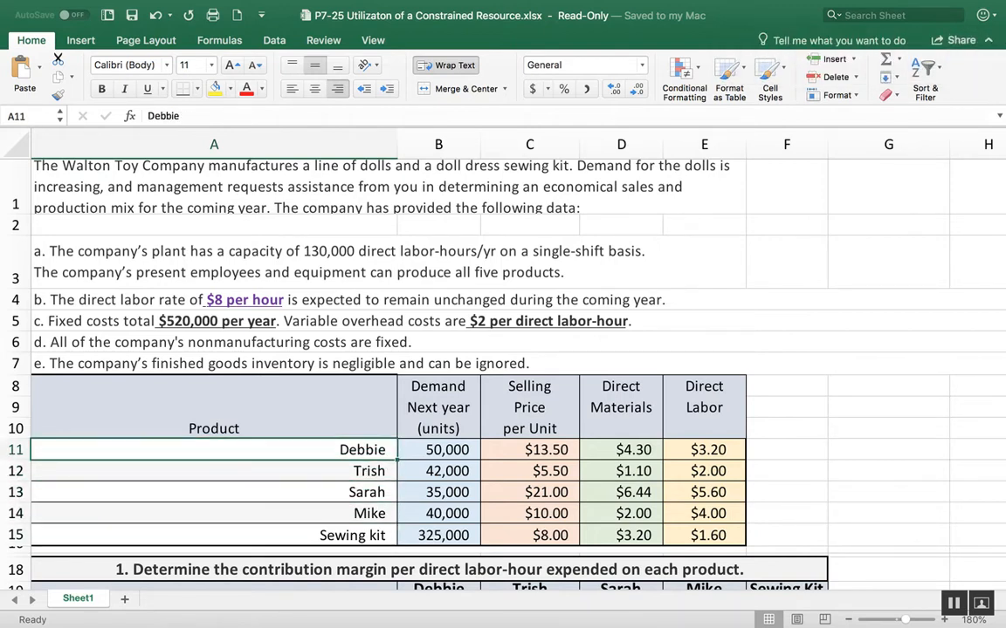
left_click(438, 450)
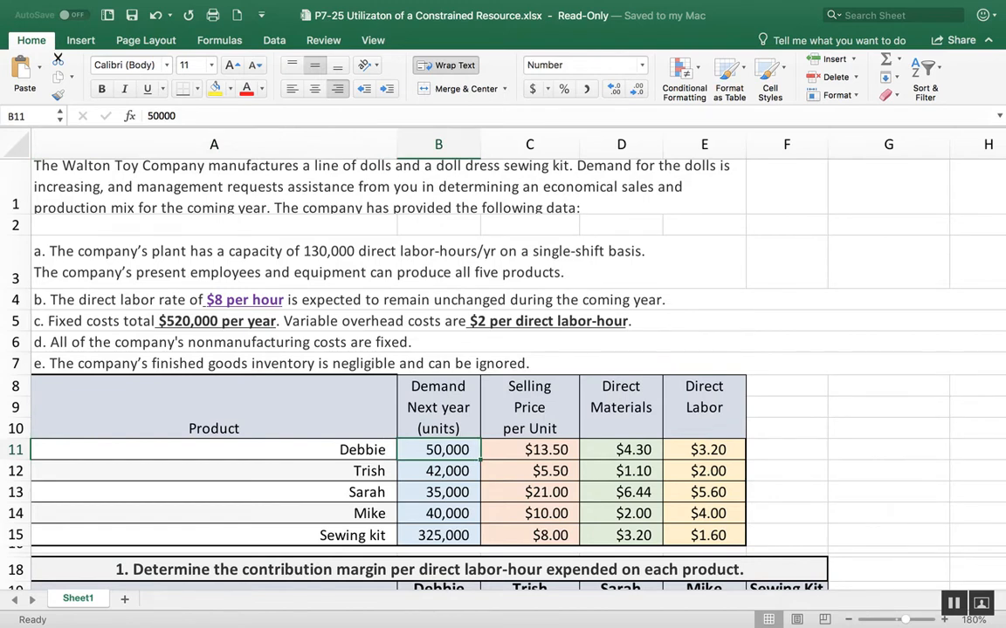
left_click(703, 451)
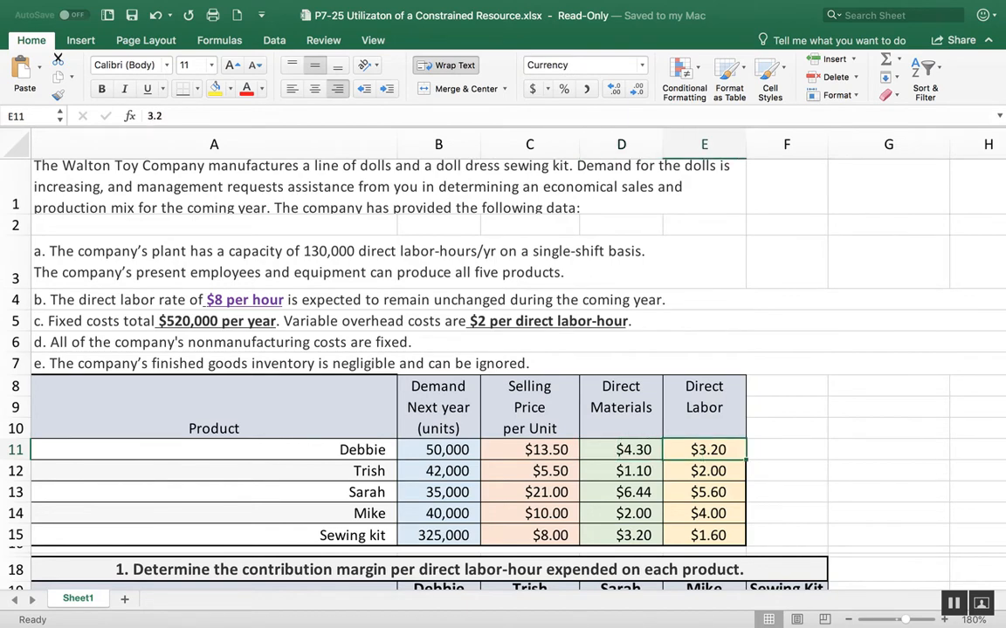
scroll("down", 3)
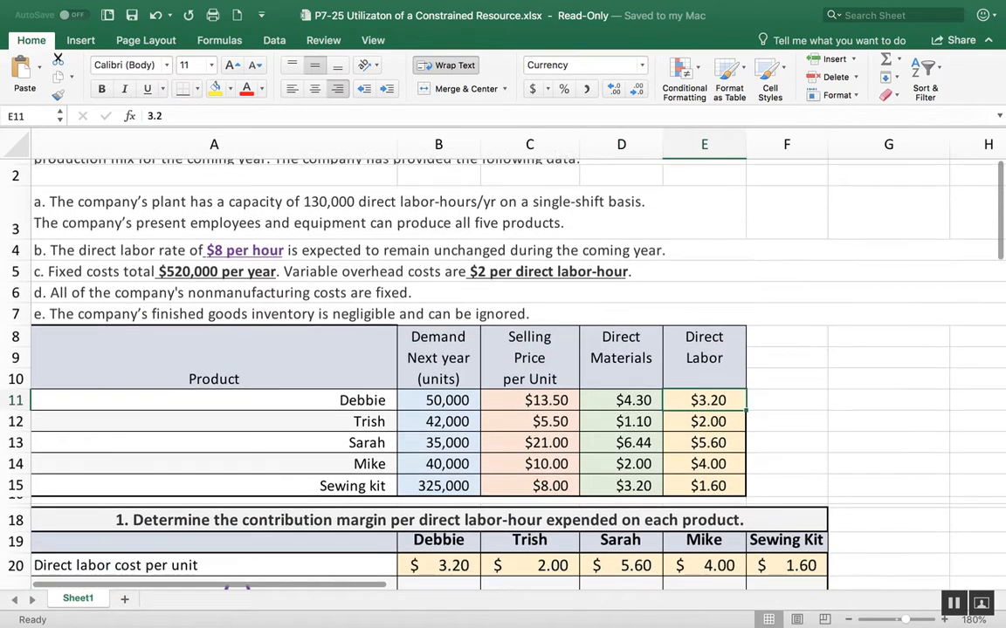
scroll("down", 3)
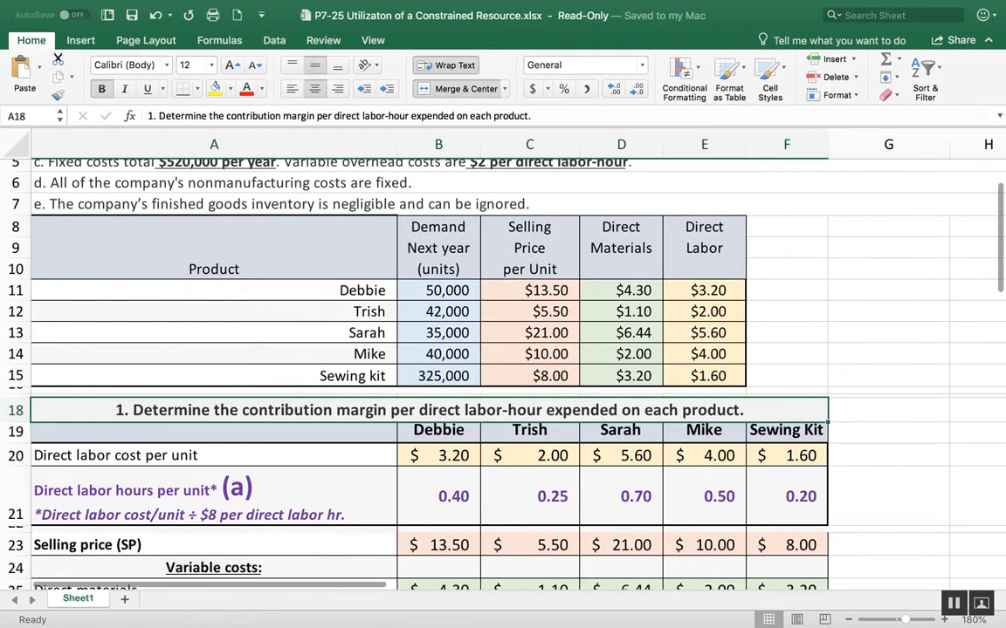
scroll("down", 3)
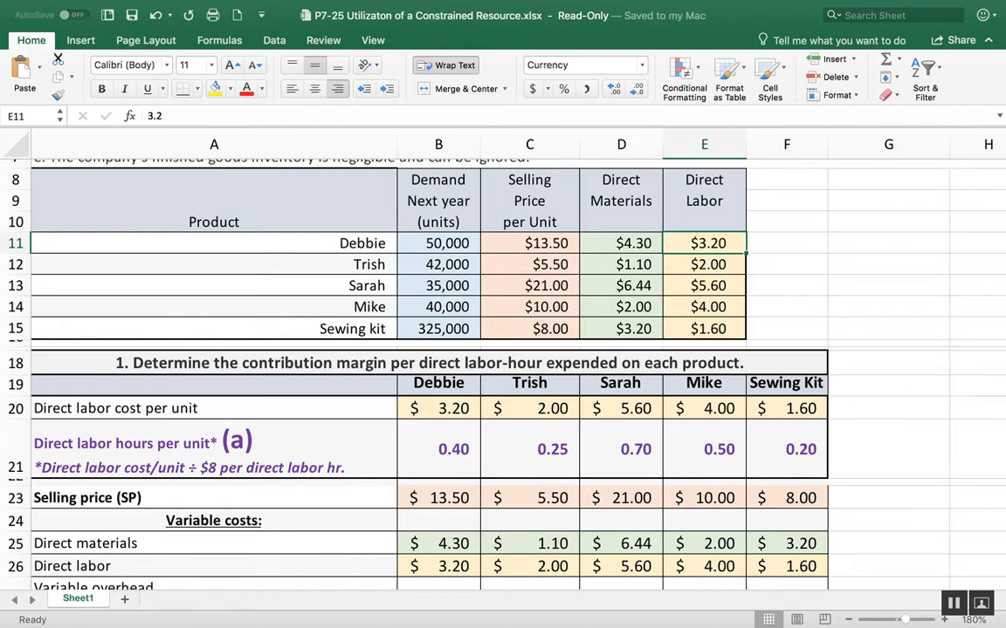
left_click(438, 409)
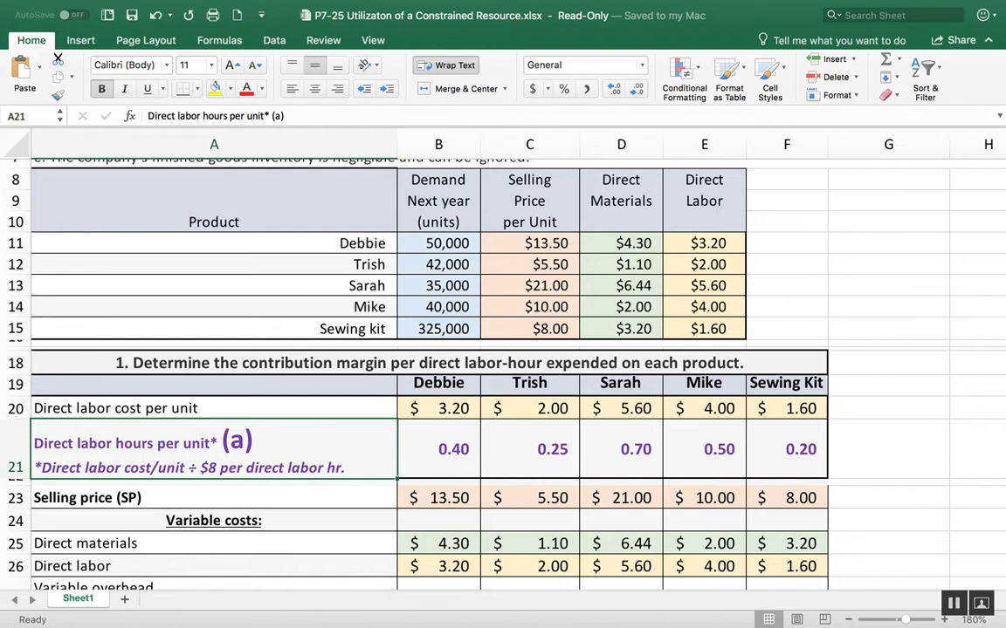
left_click(438, 449)
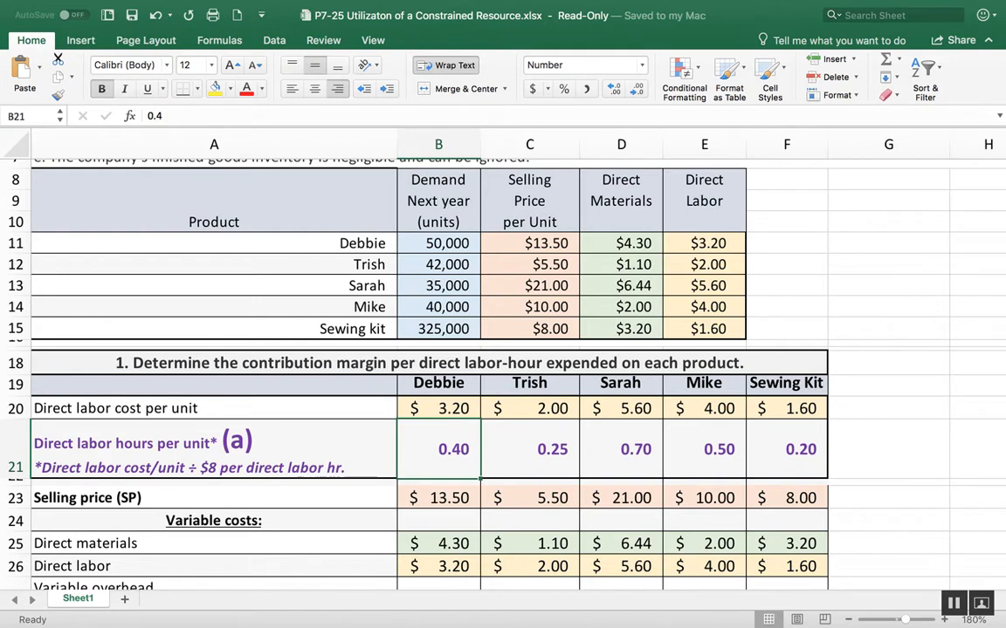
left_click(704, 243)
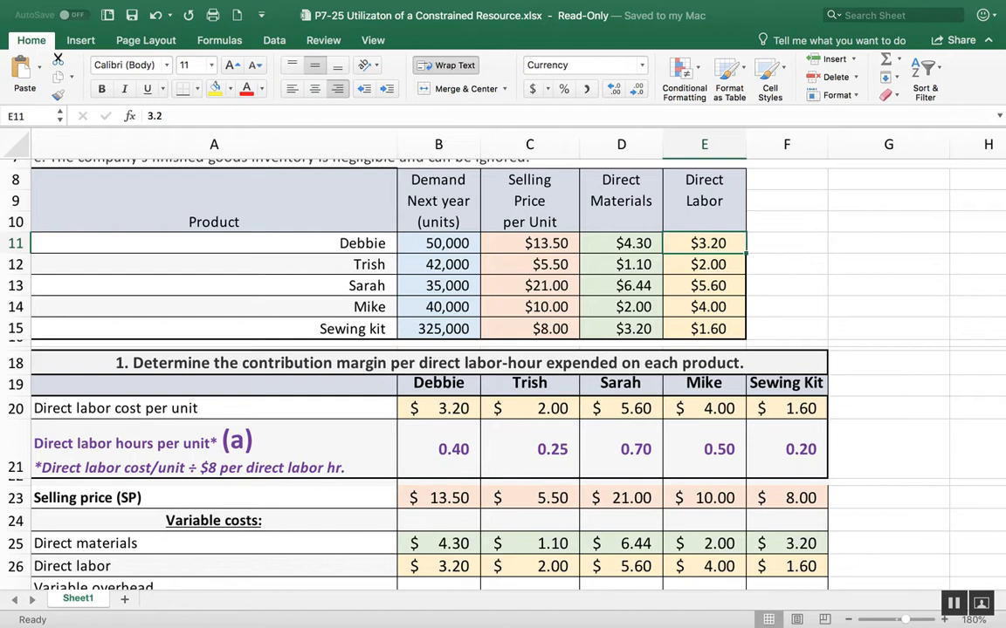
left_click(213, 448)
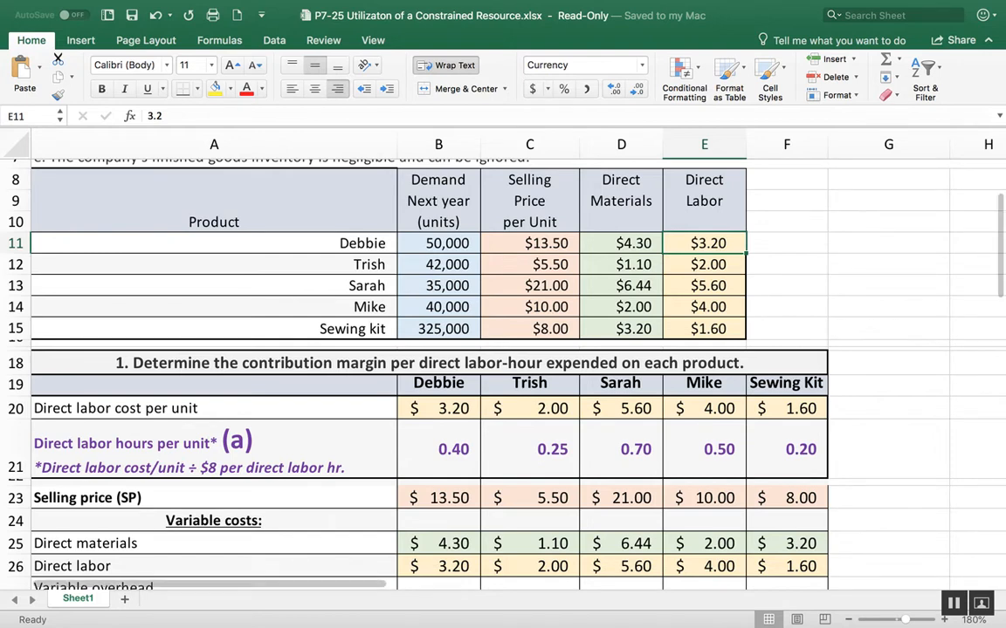
left_click(438, 448)
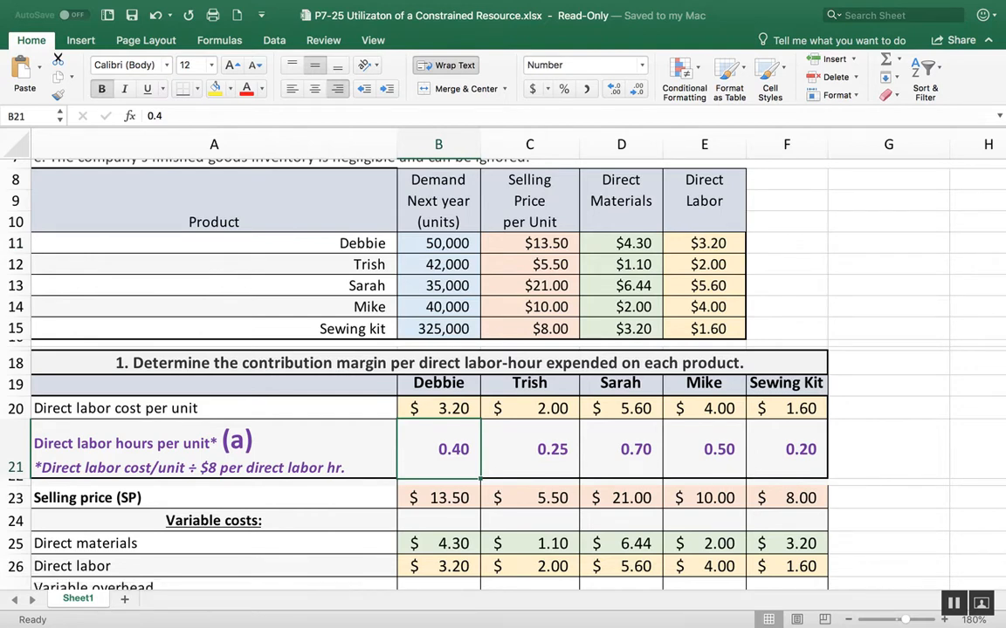
left_click(529, 448)
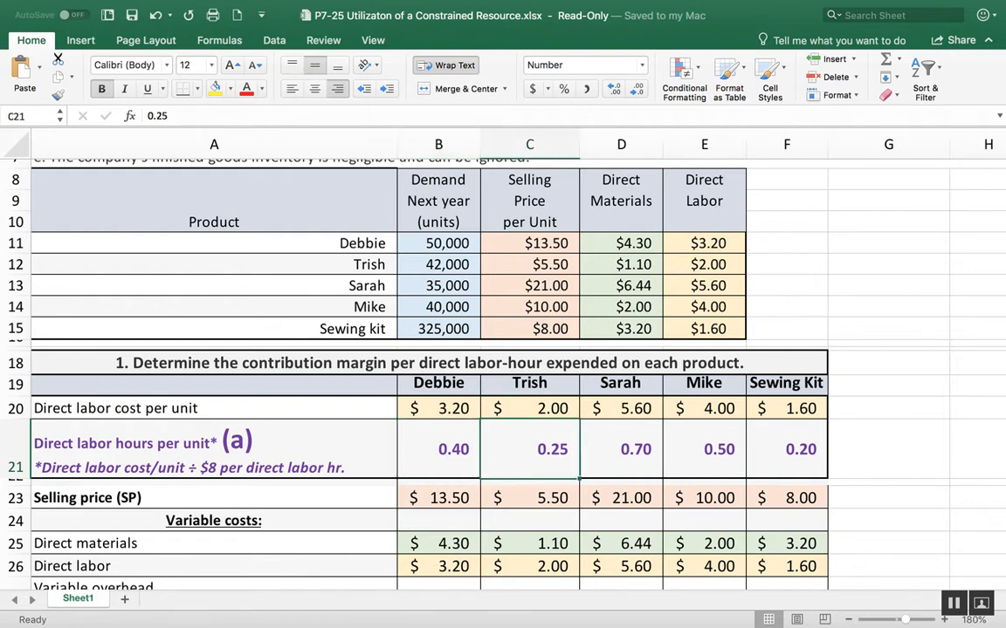
left_click(705, 266)
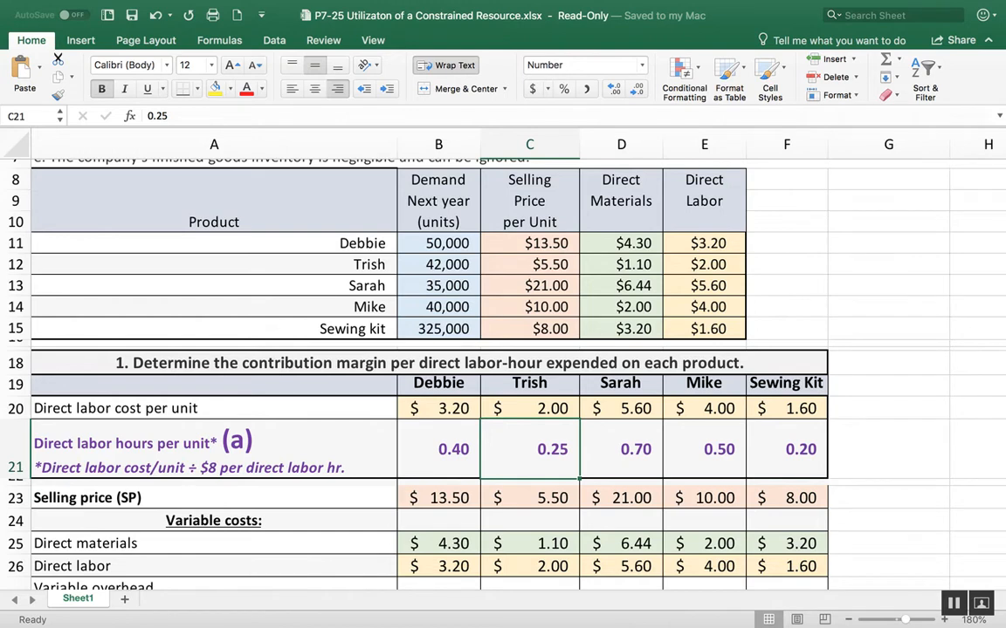
left_click(621, 449)
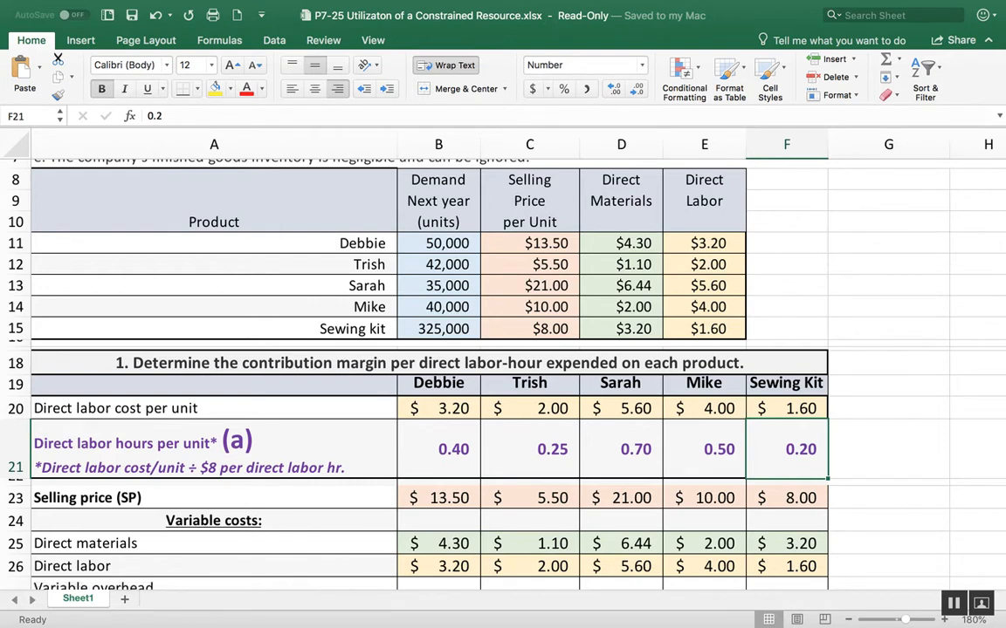
scroll("down", 3)
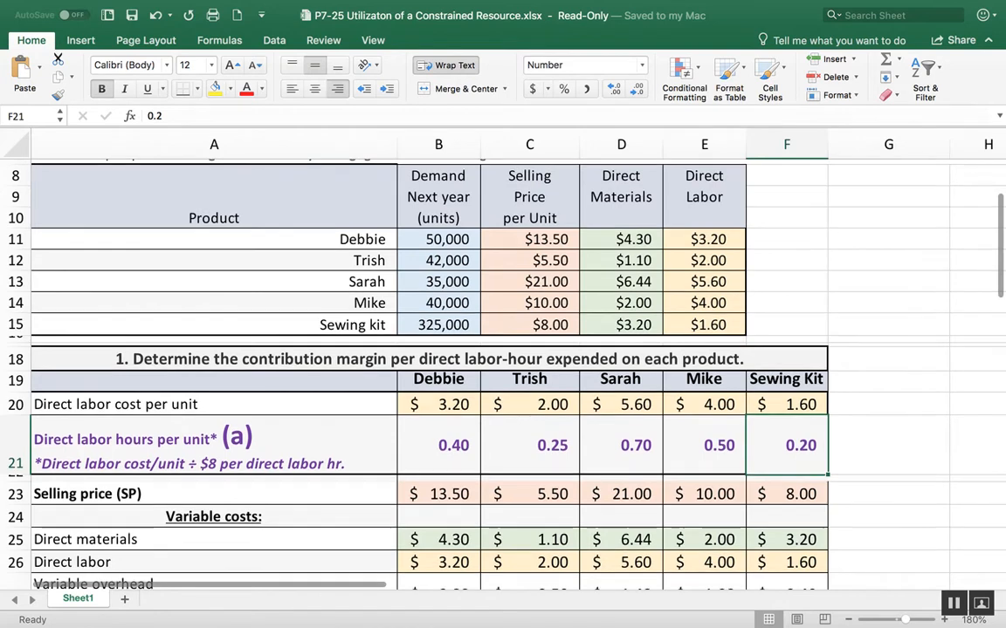
scroll("down", 3)
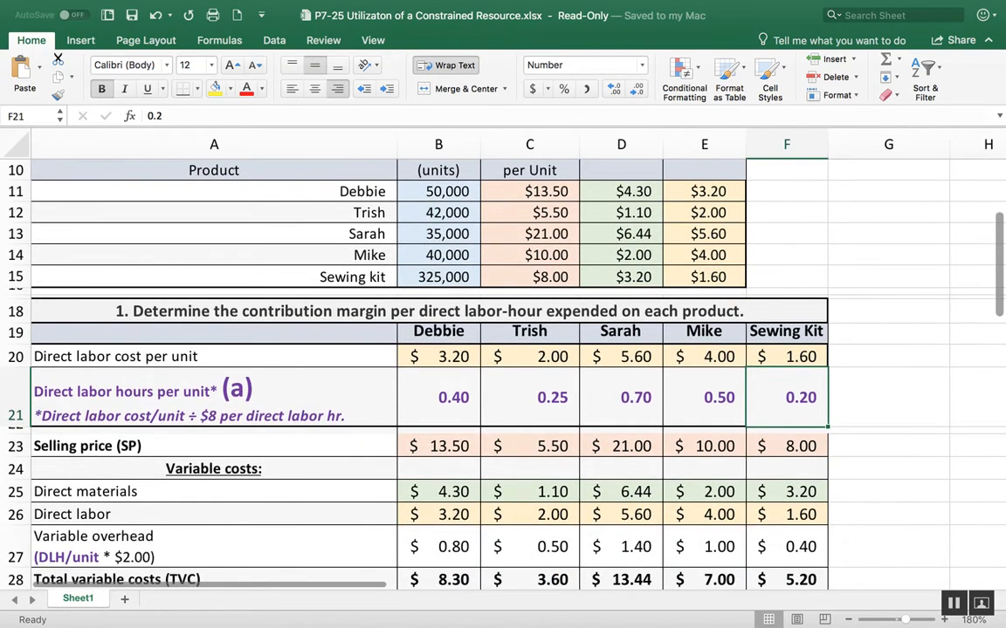
scroll("down", 3)
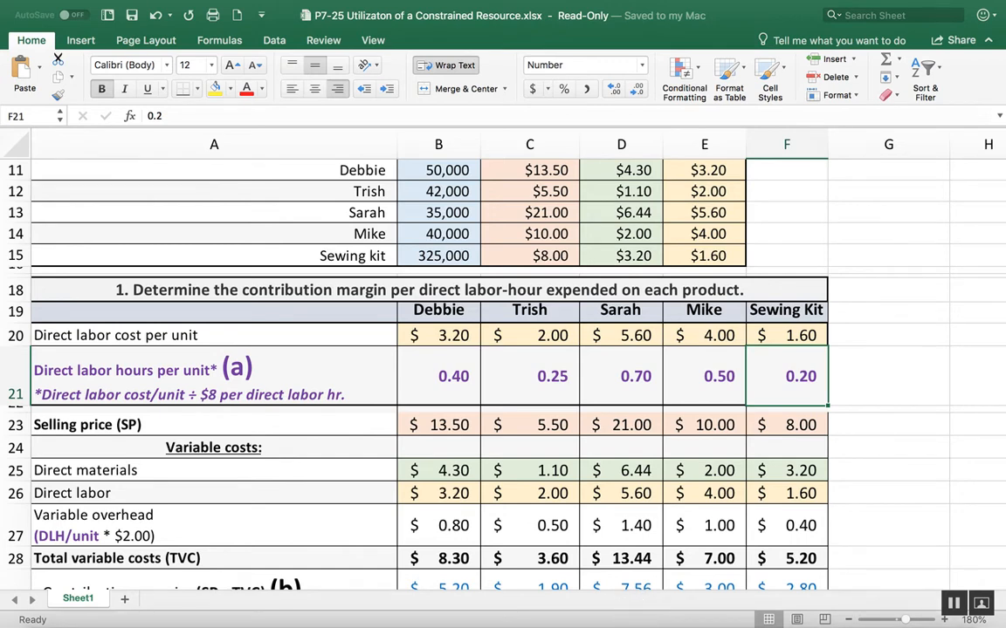
left_click(438, 424)
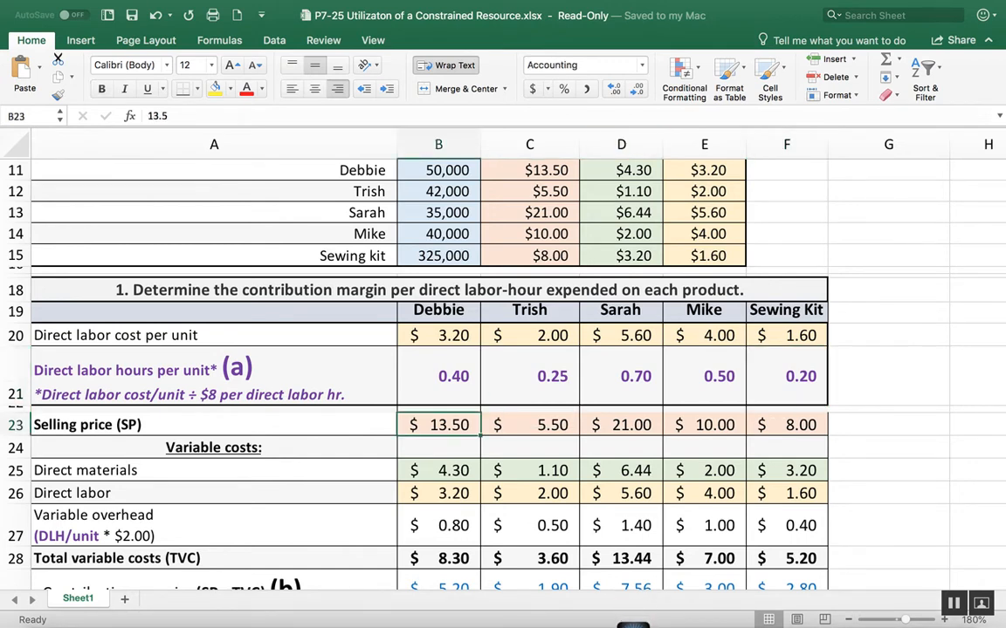
left_click(529, 424)
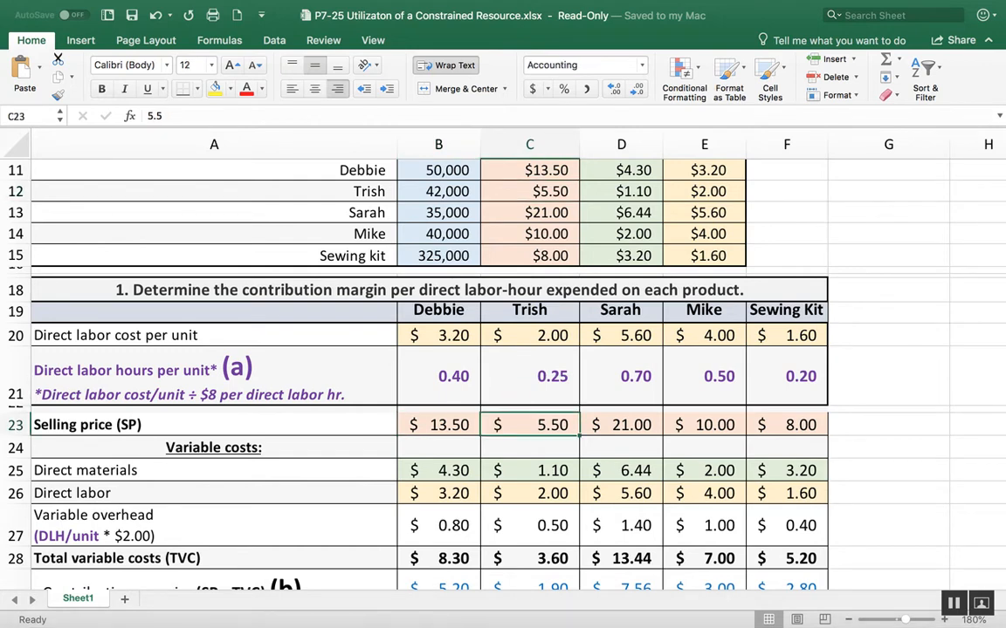
left_click(529, 213)
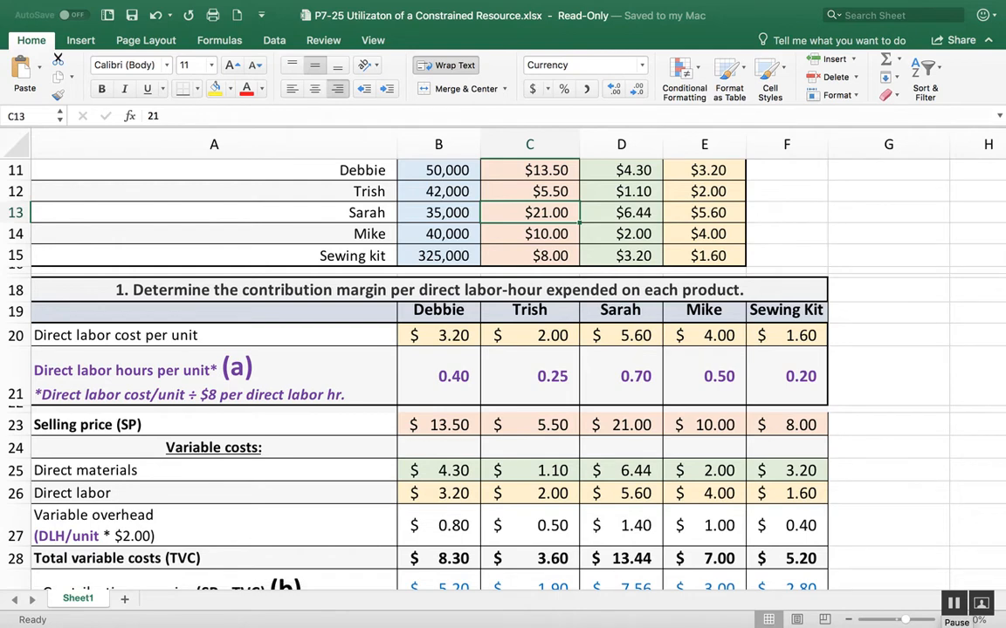
left_click(373, 40)
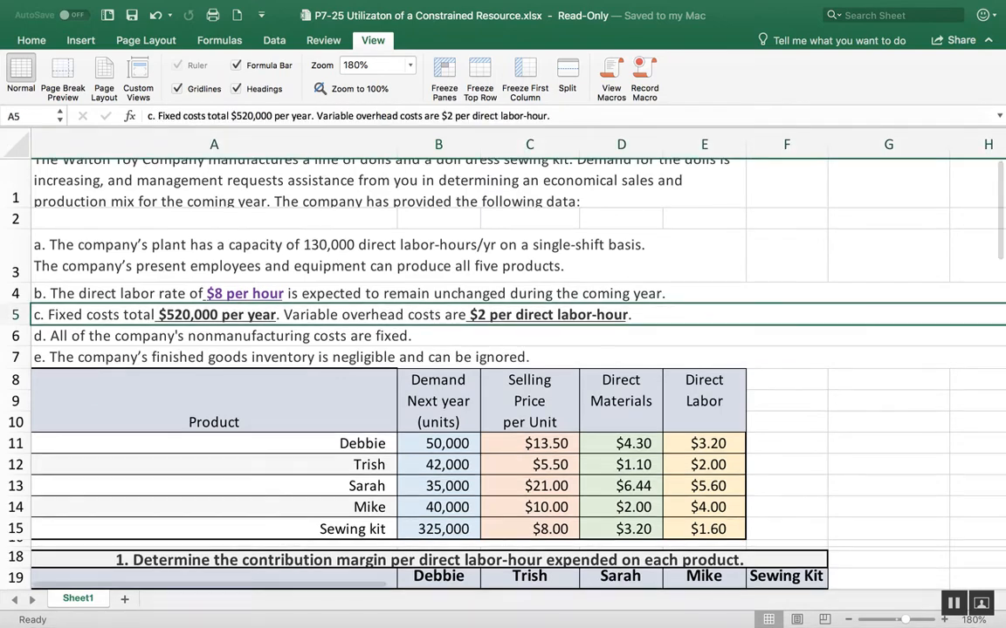
scroll("down", 3)
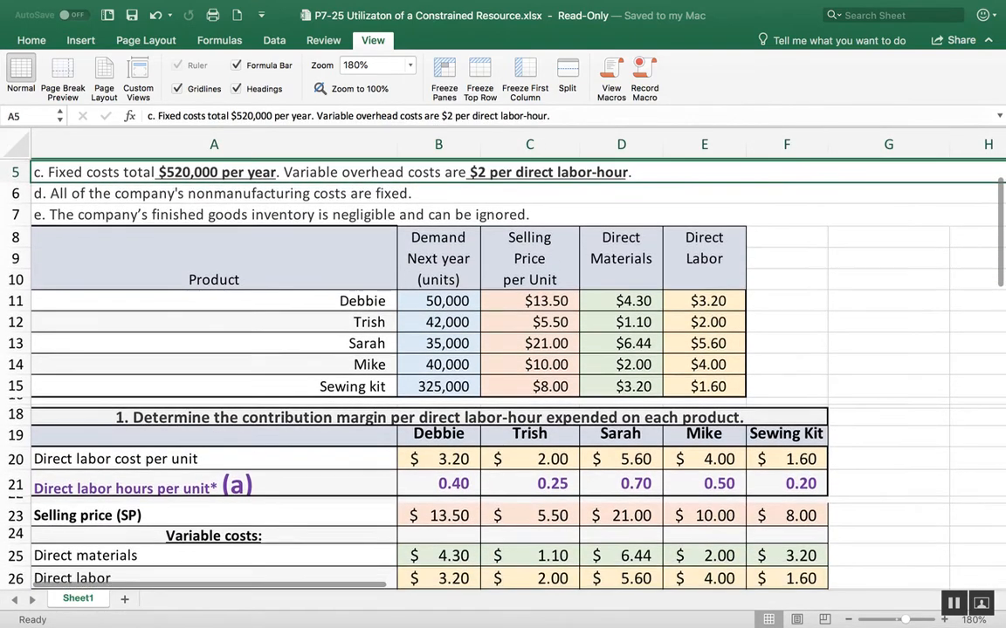
scroll("down", 3)
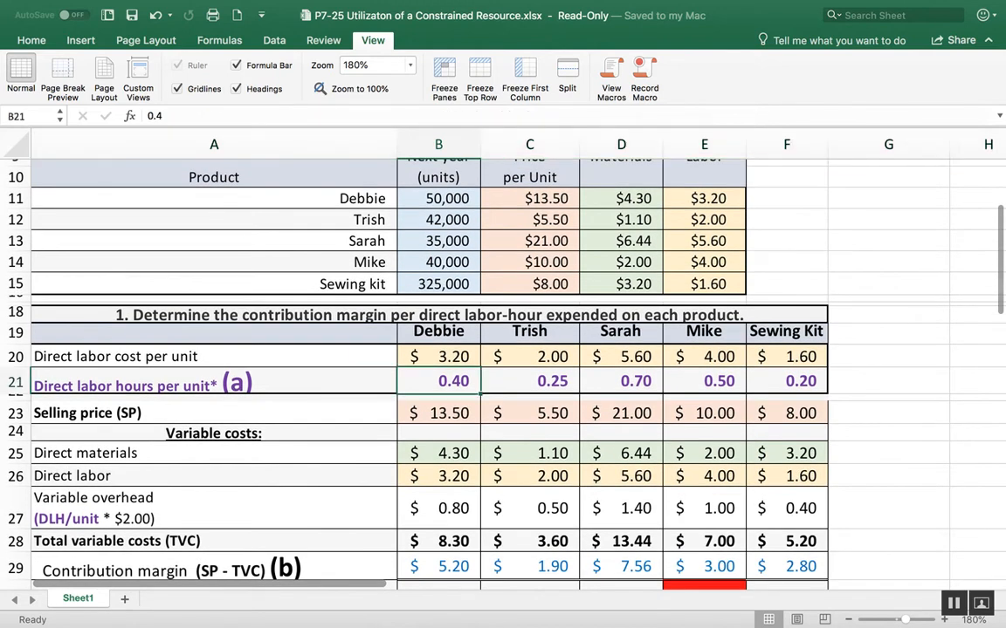
left_click(95, 508)
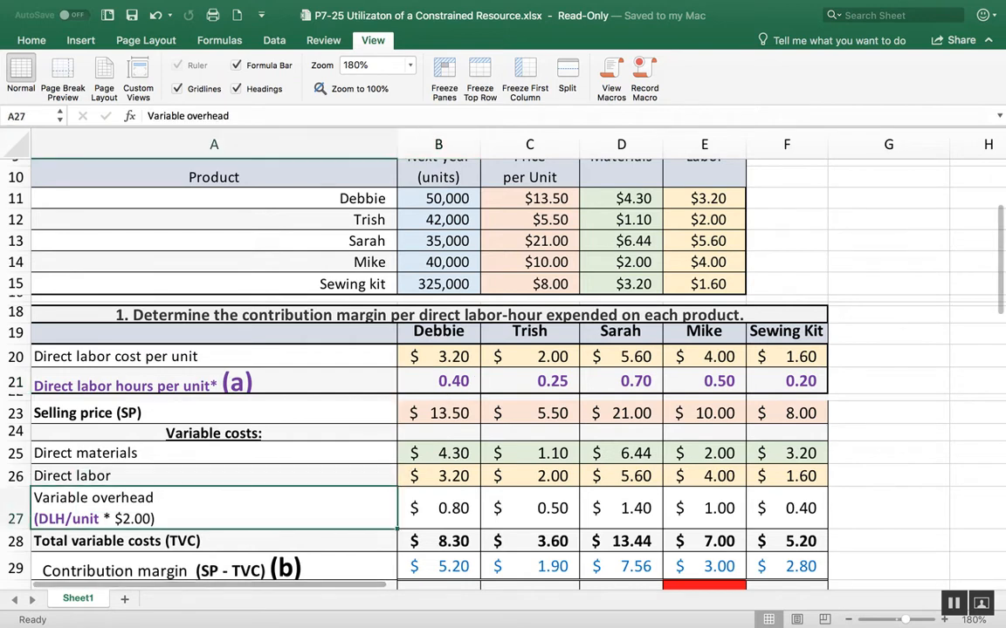
left_click(438, 508)
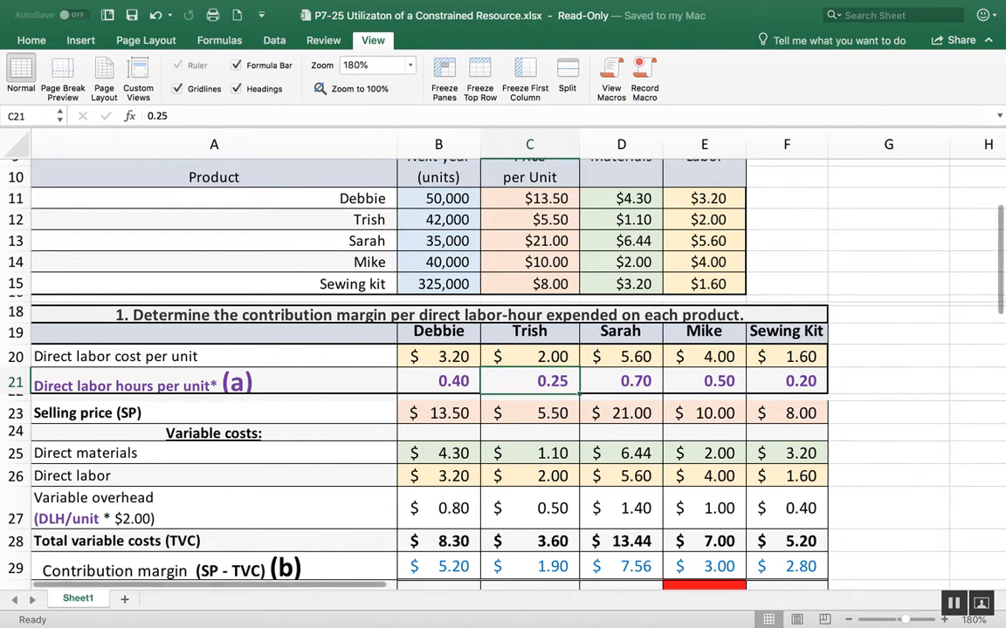
left_click(529, 508)
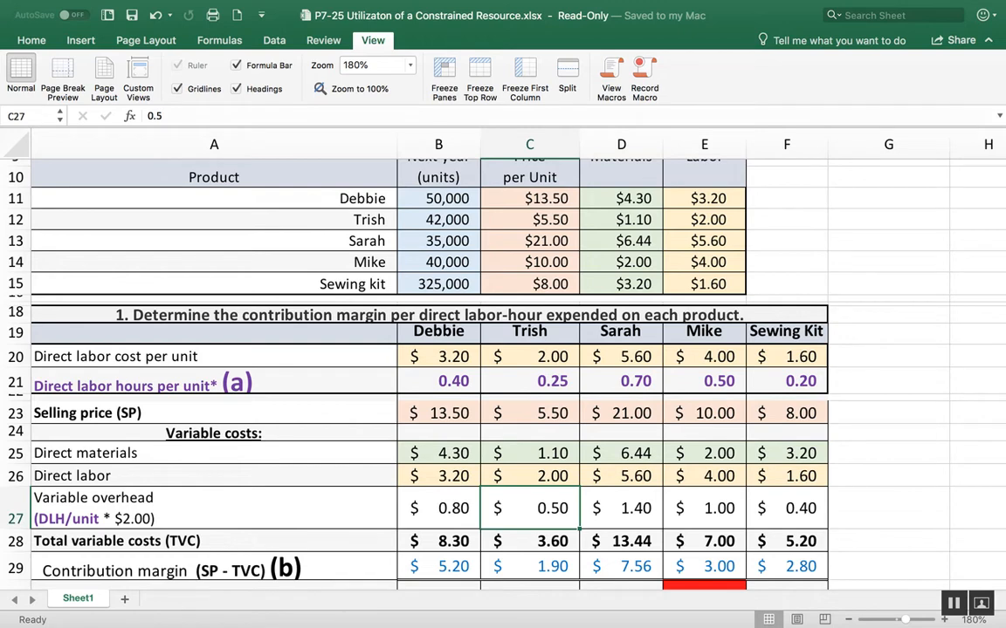
left_click(621, 508)
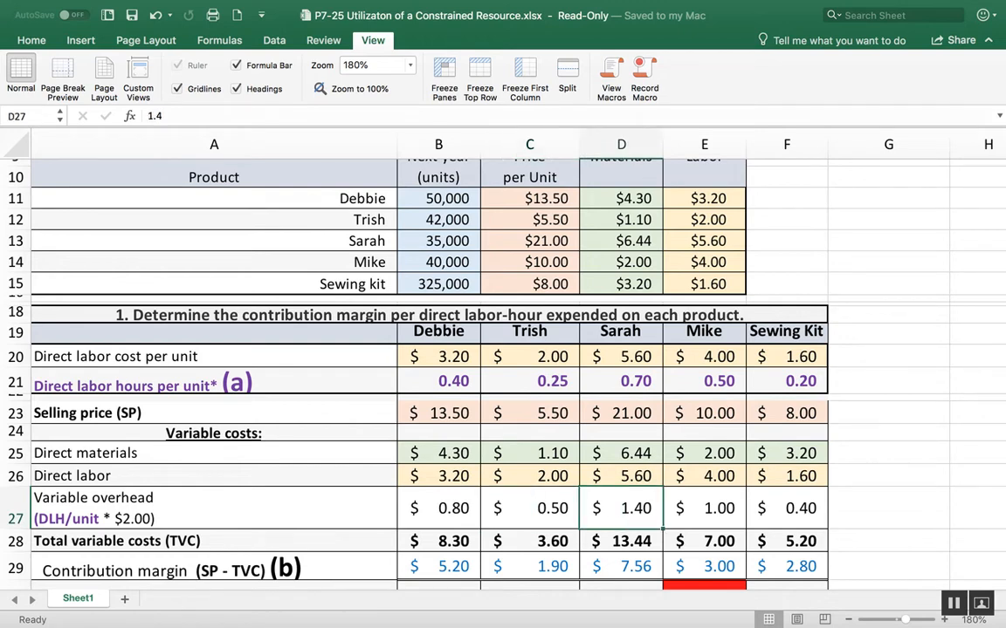
left_click(621, 380)
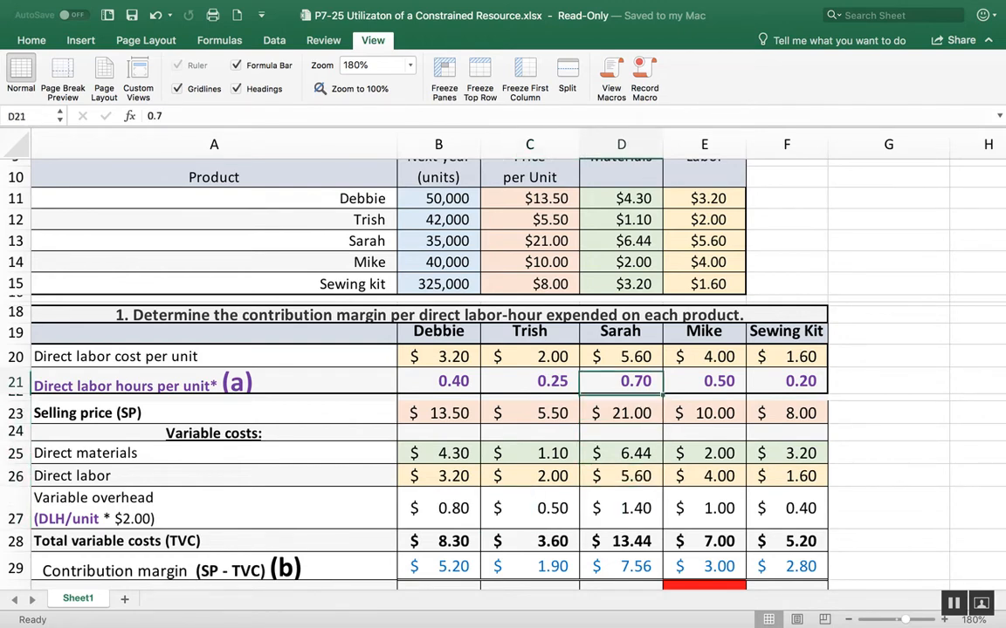
left_click(622, 508)
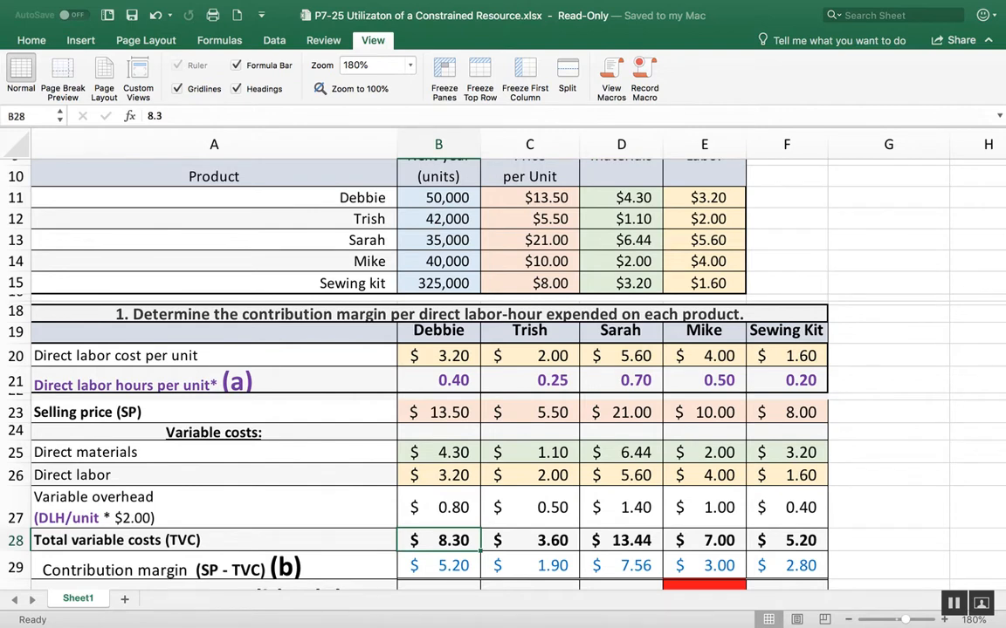
left_click(438, 506)
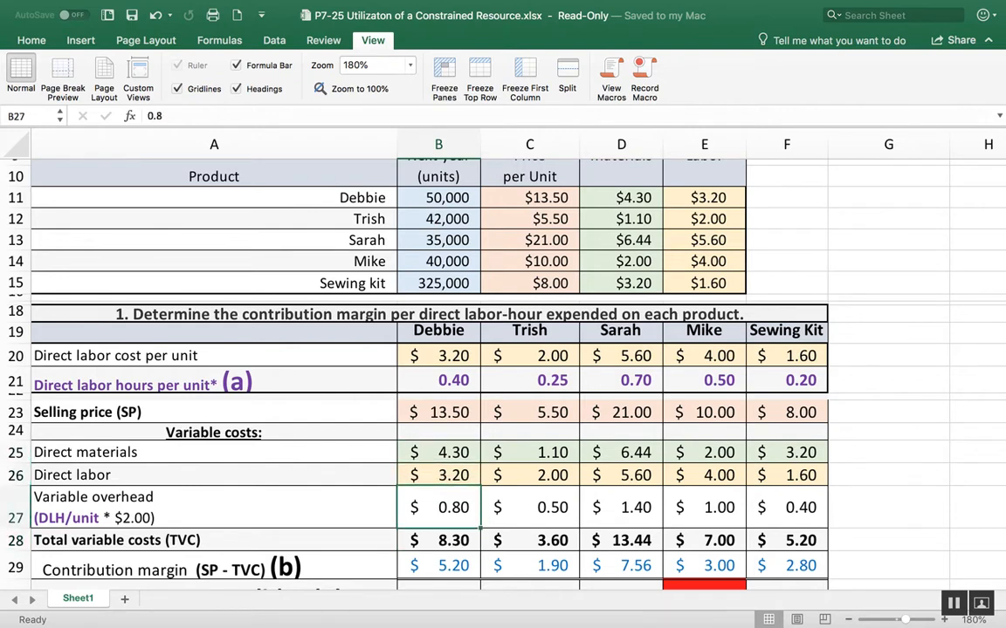
left_click(438, 541)
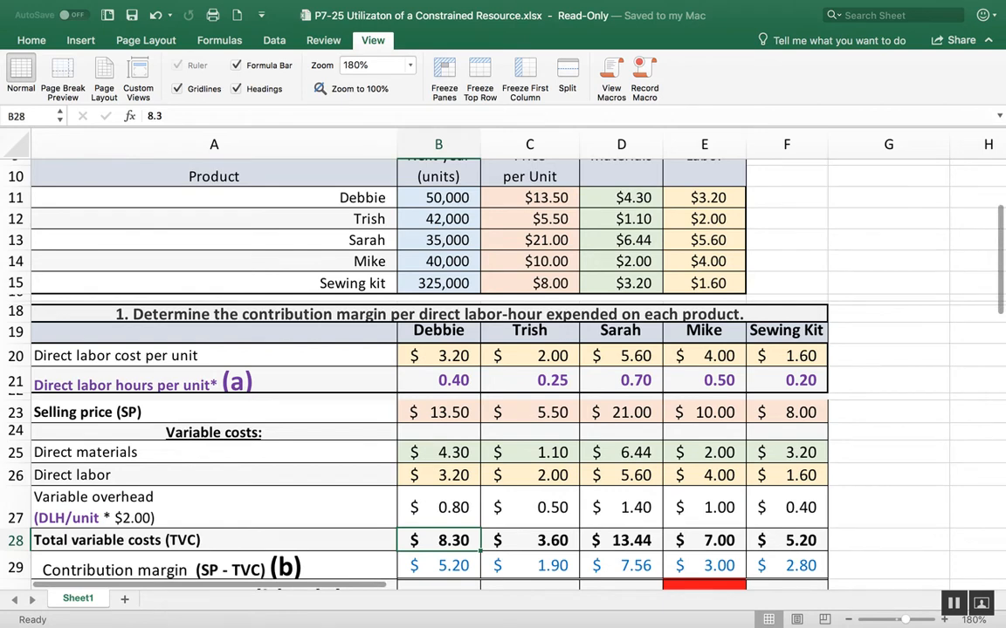
scroll("down", 3)
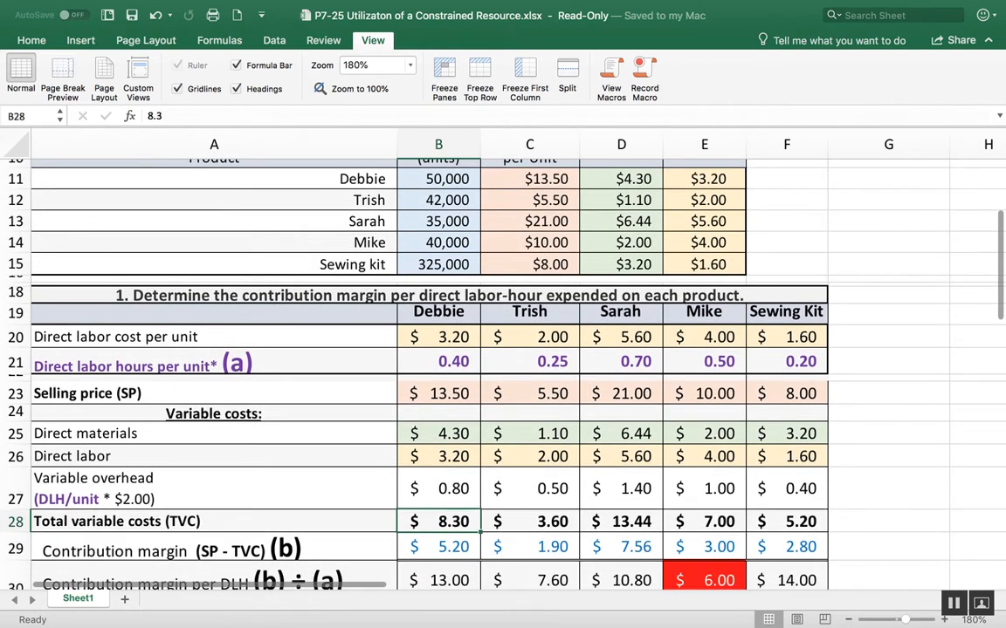
left_click(438, 546)
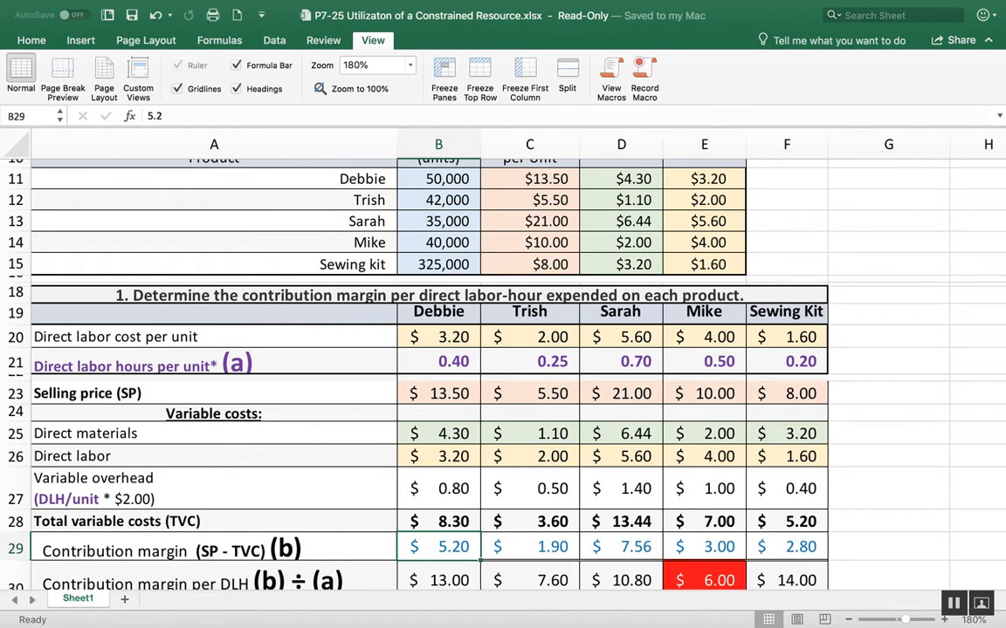
left_click(439, 393)
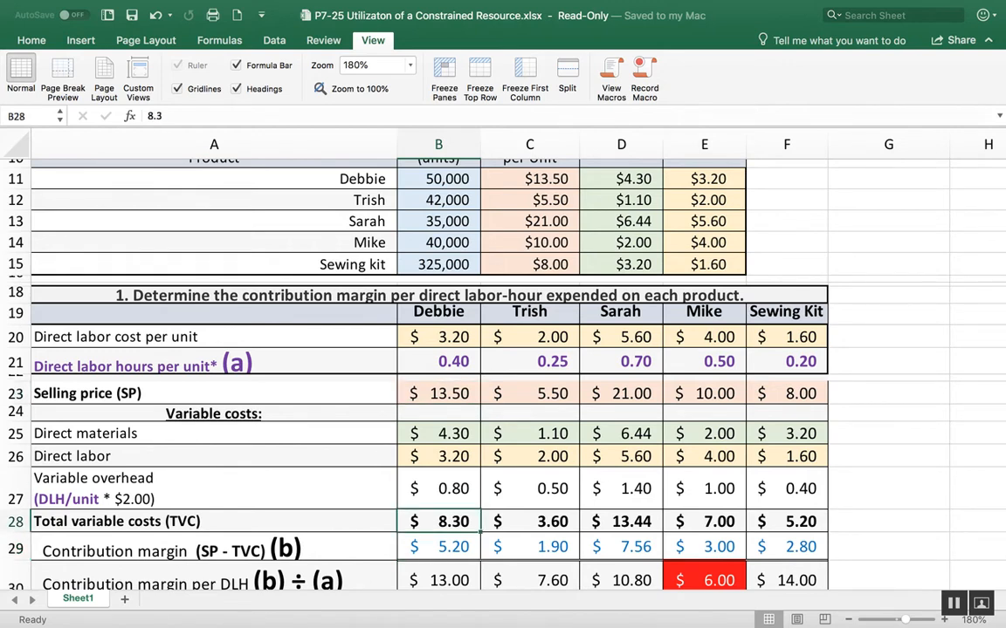
left_click(438, 546)
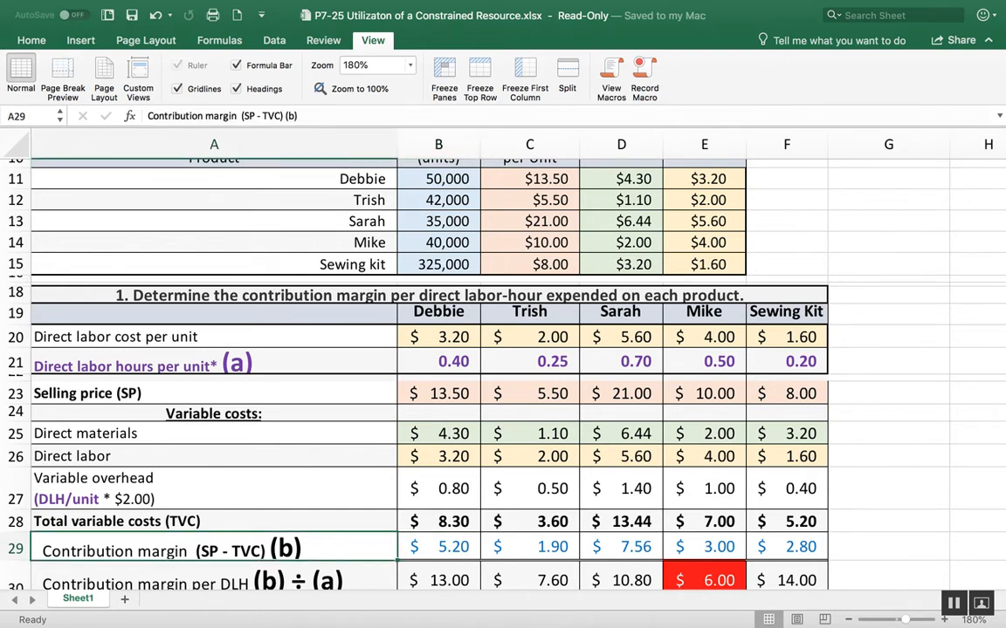
left_click(124, 366)
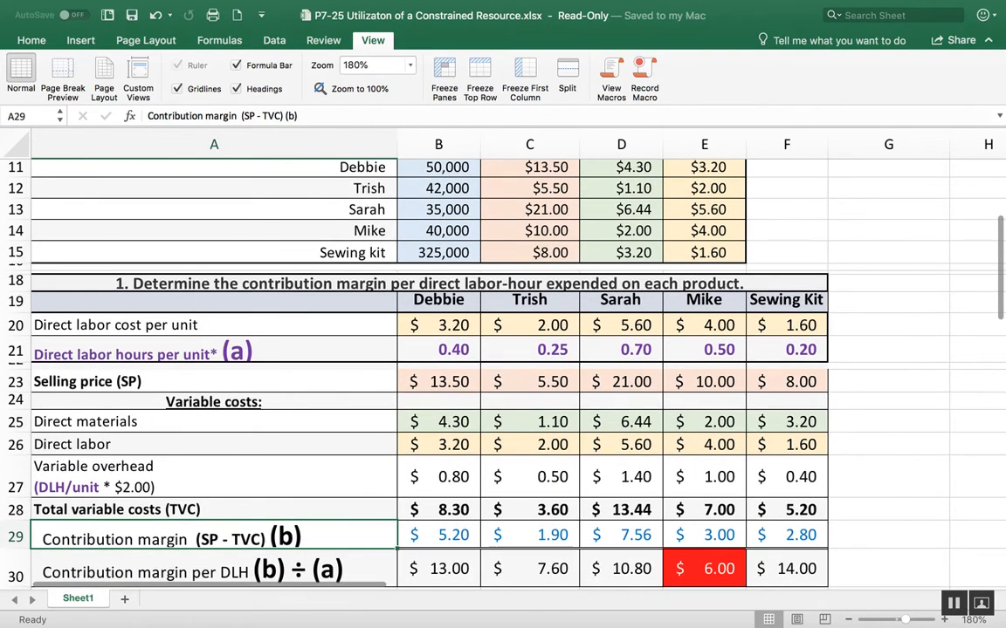
left_click(438, 569)
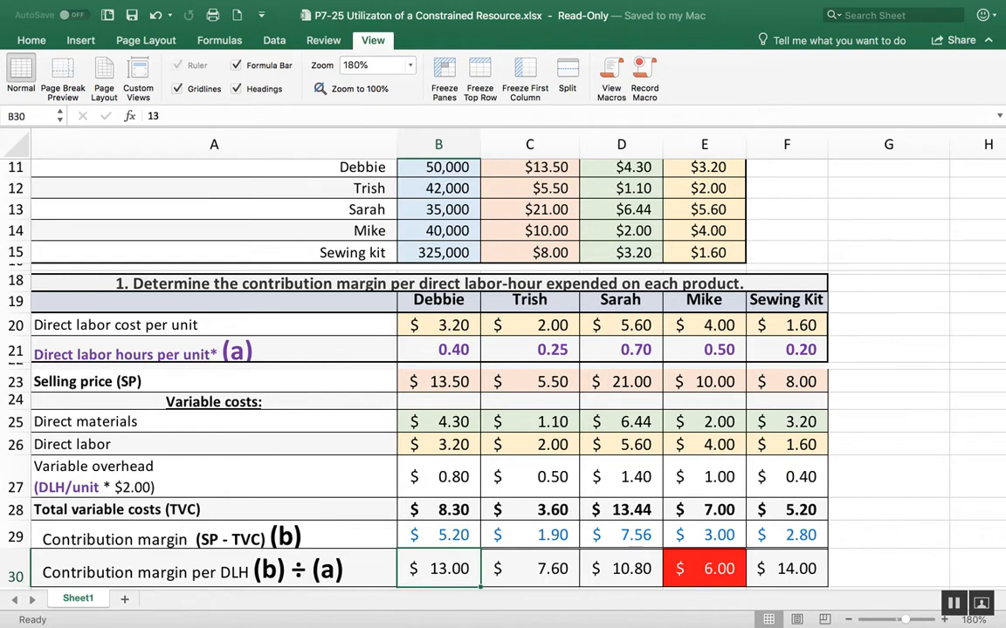
left_click(438, 349)
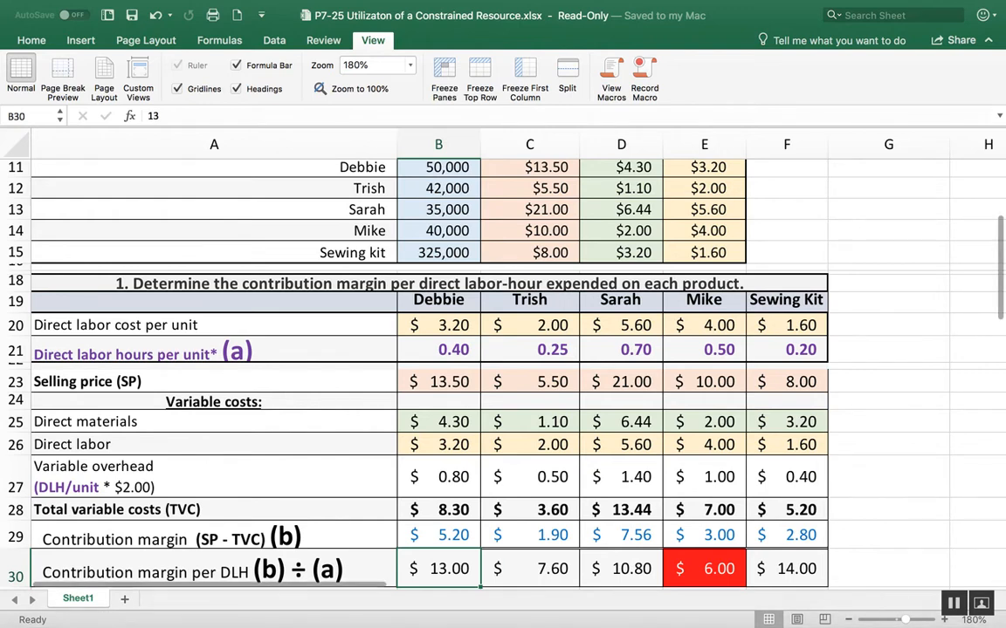
left_click(621, 569)
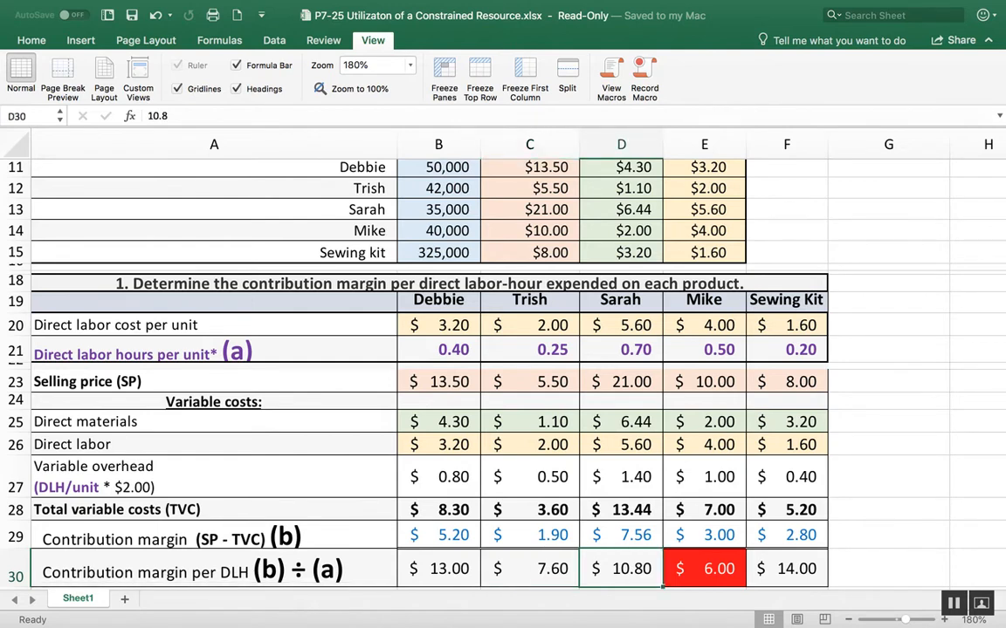
left_click(621, 349)
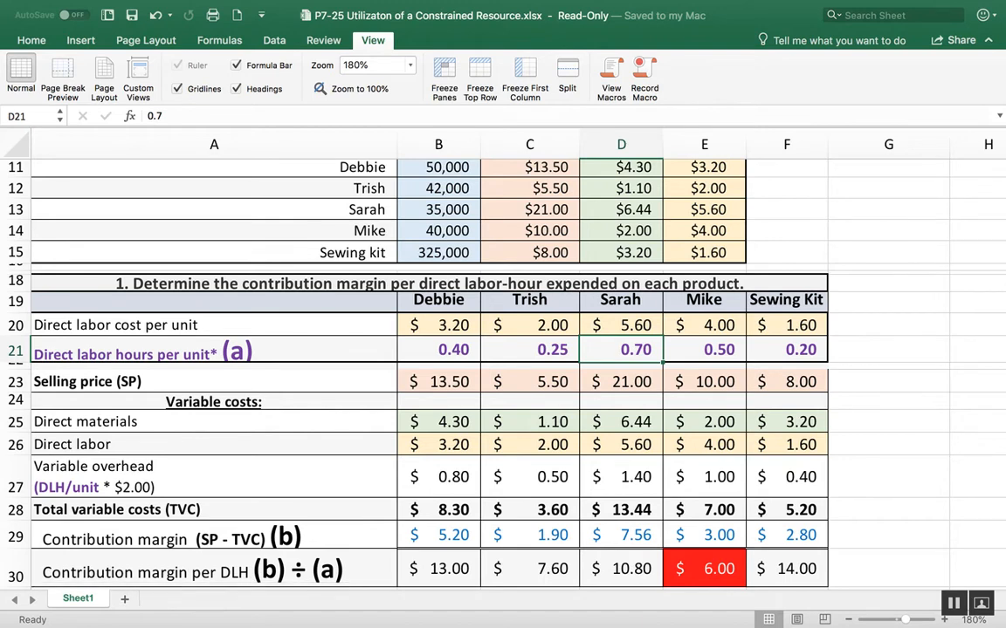
left_click(703, 569)
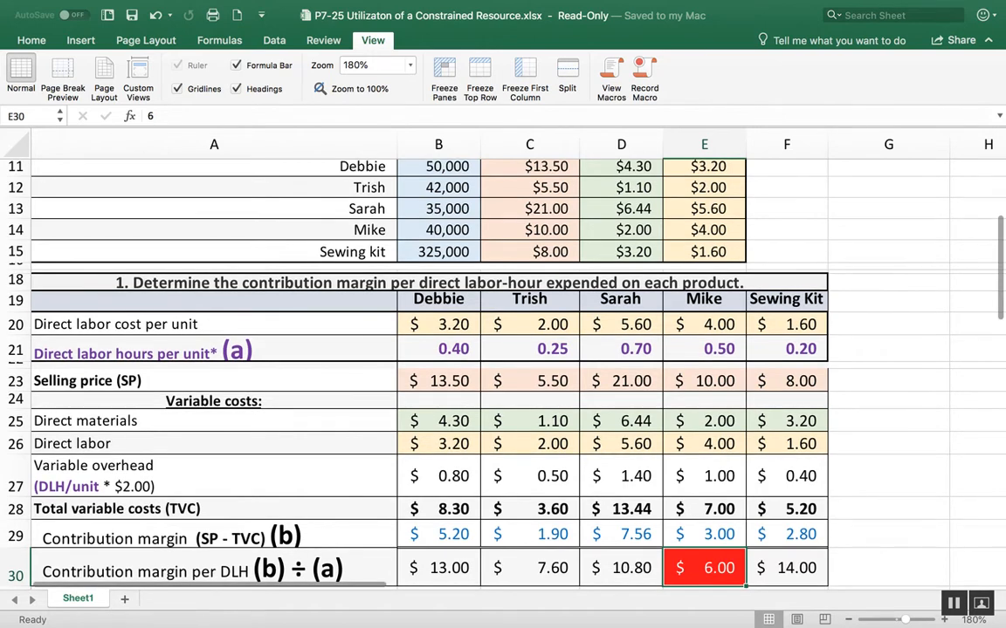
left_click(704, 299)
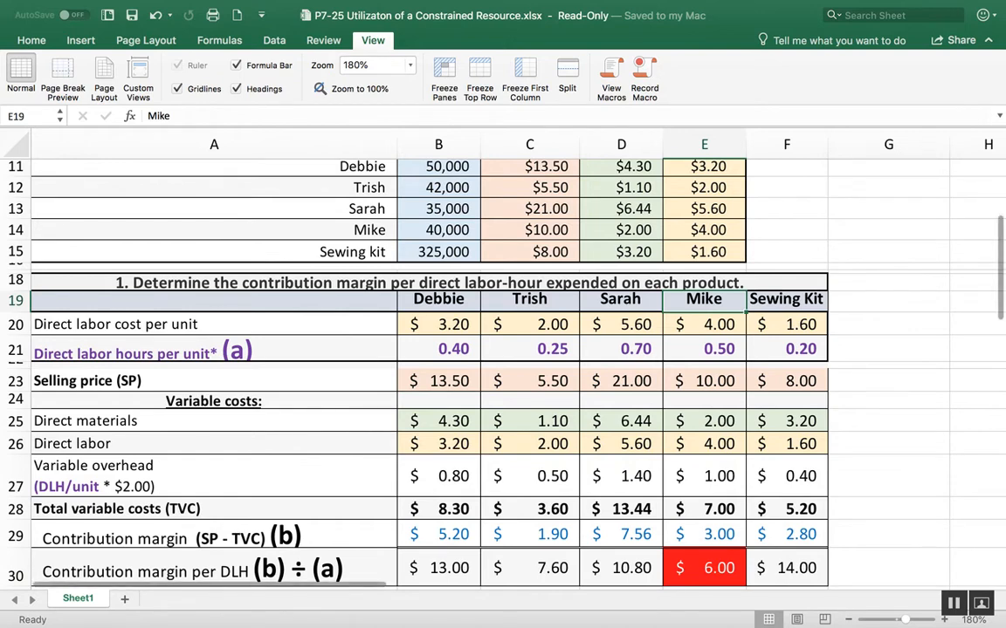
left_click(704, 534)
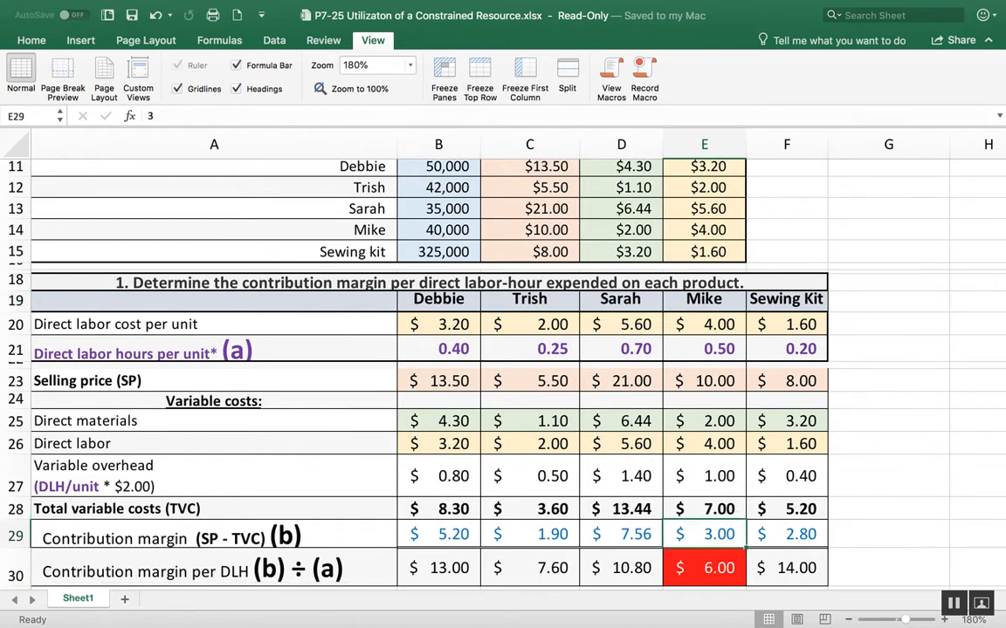
left_click(704, 349)
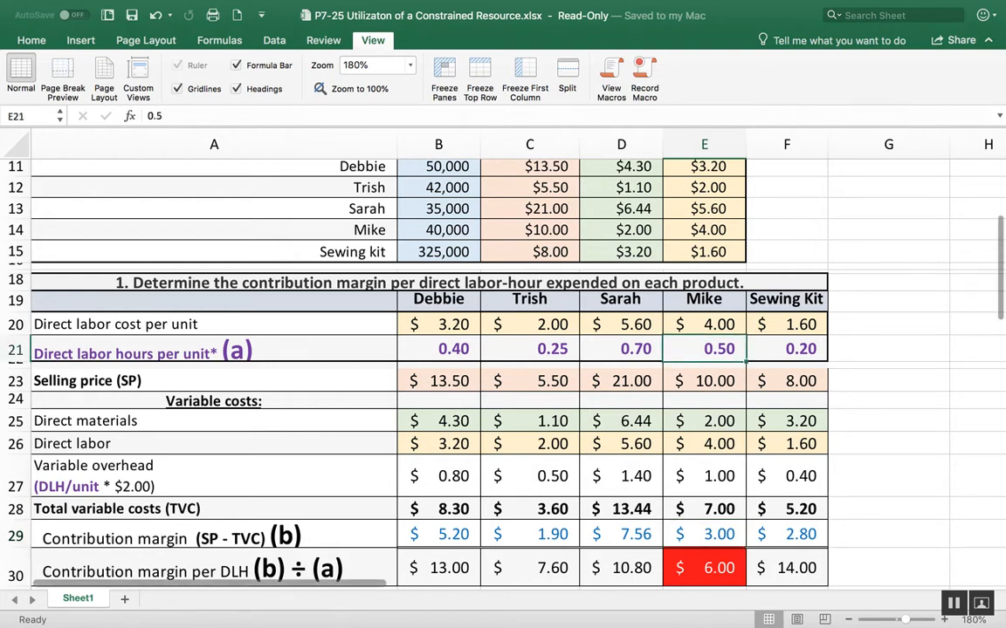
left_click(704, 567)
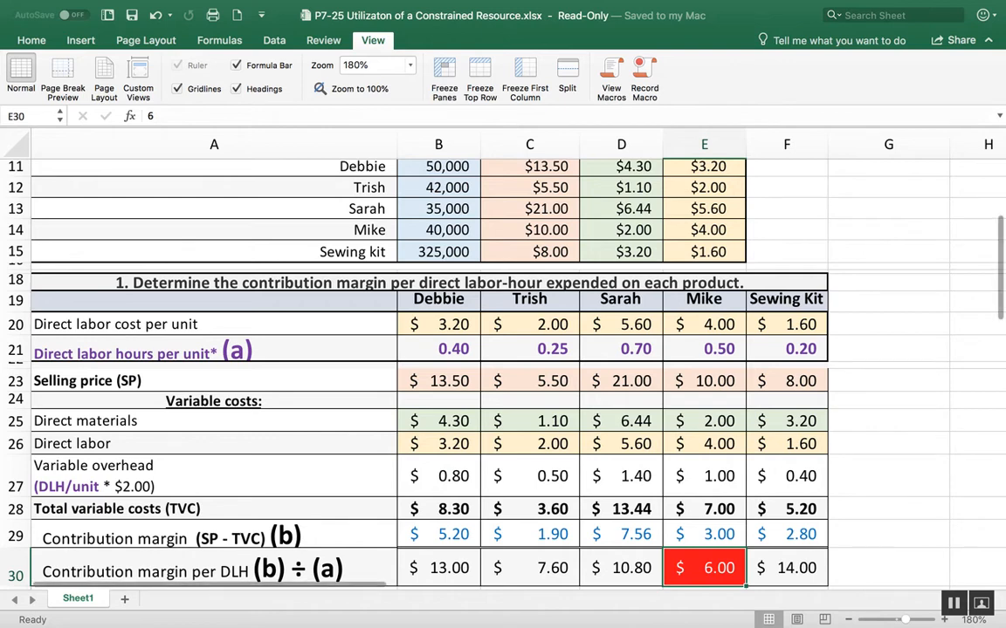
left_click(704, 534)
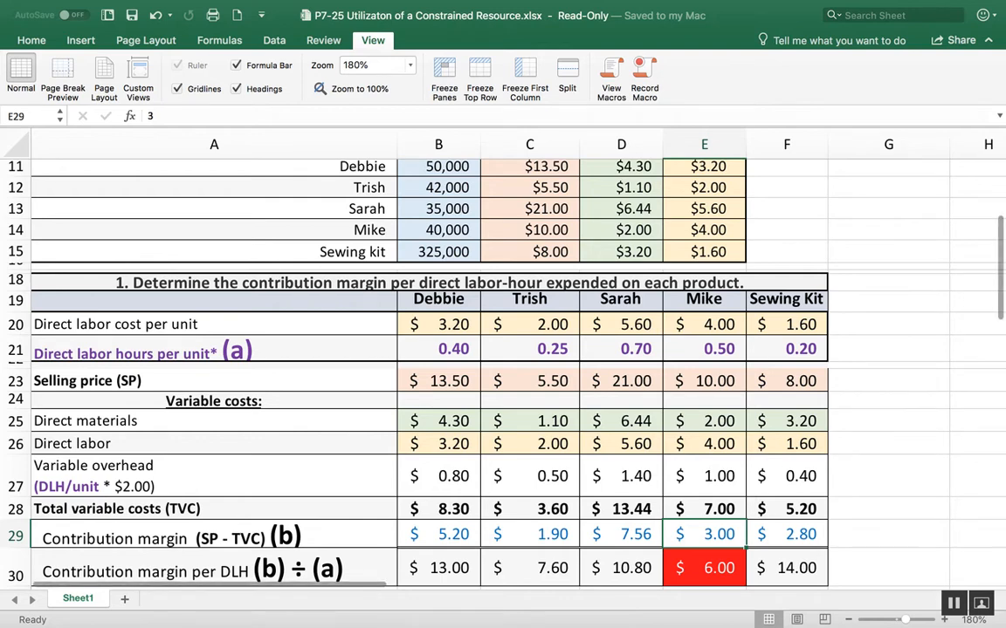
left_click(529, 567)
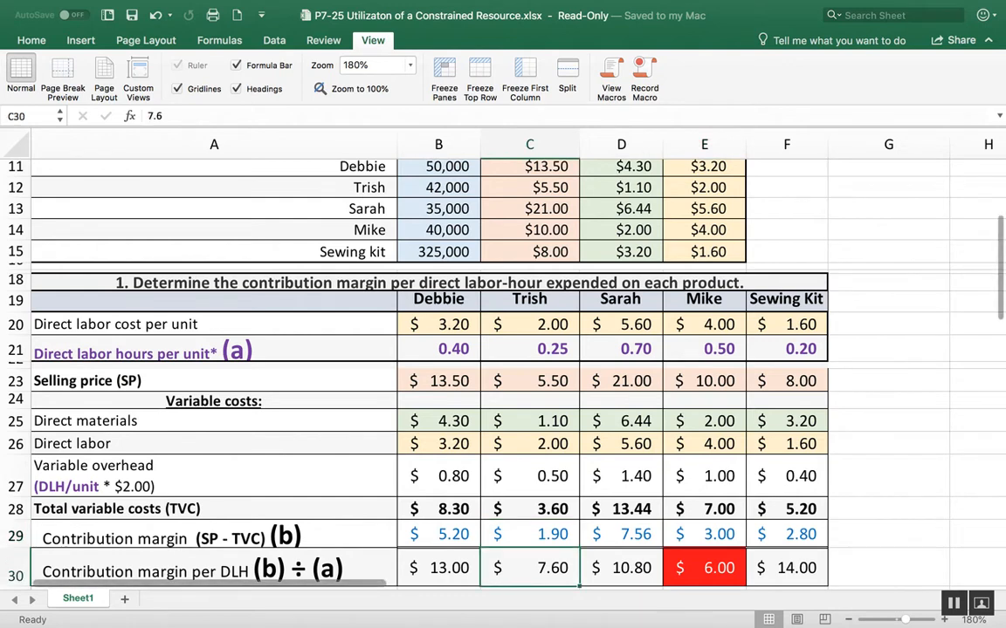
left_click(706, 569)
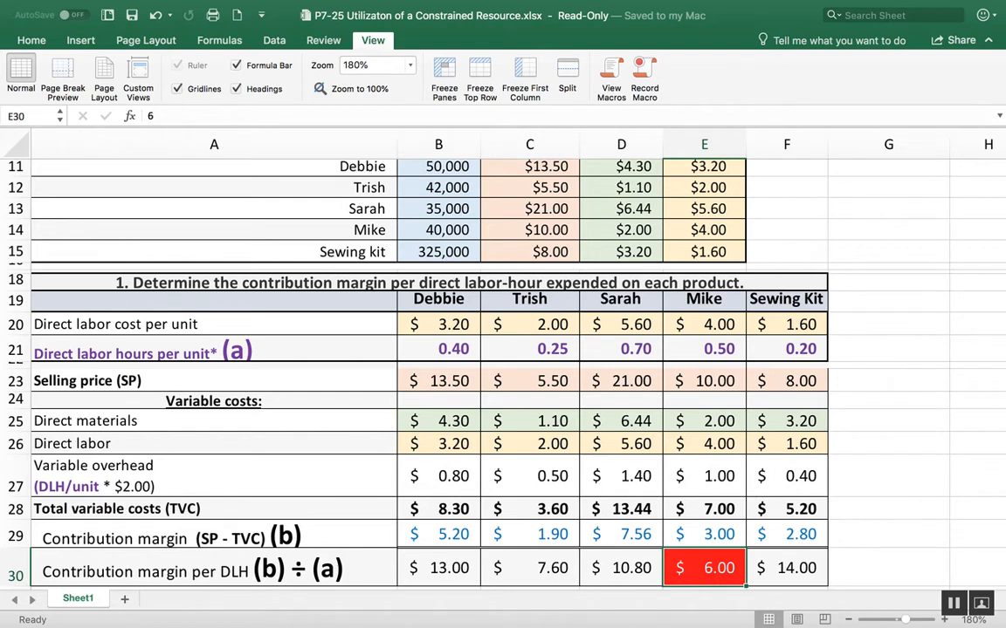
left_click(531, 569)
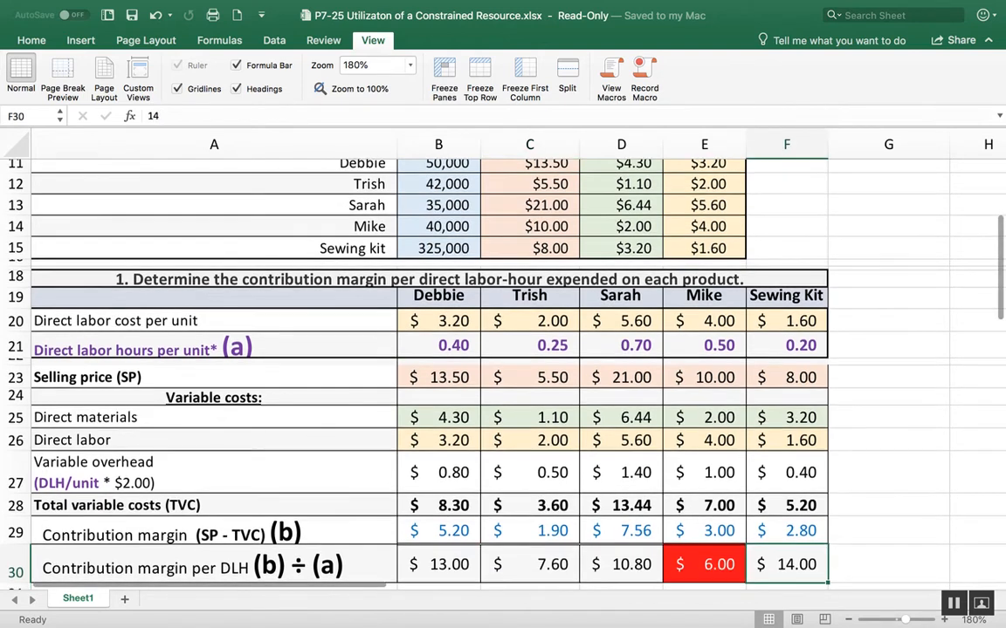
scroll("down", 3)
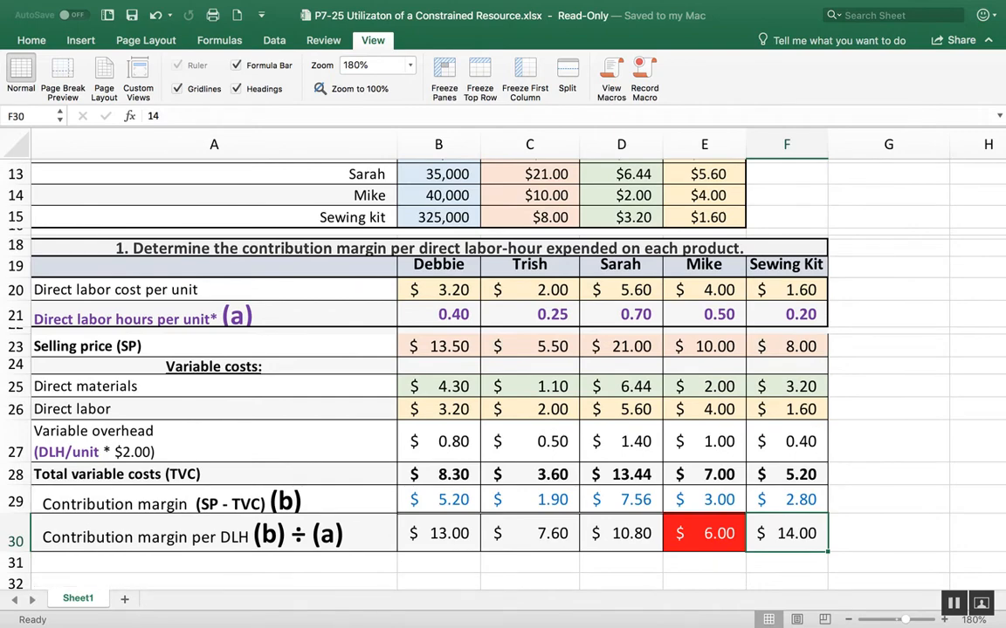
scroll("down", 3)
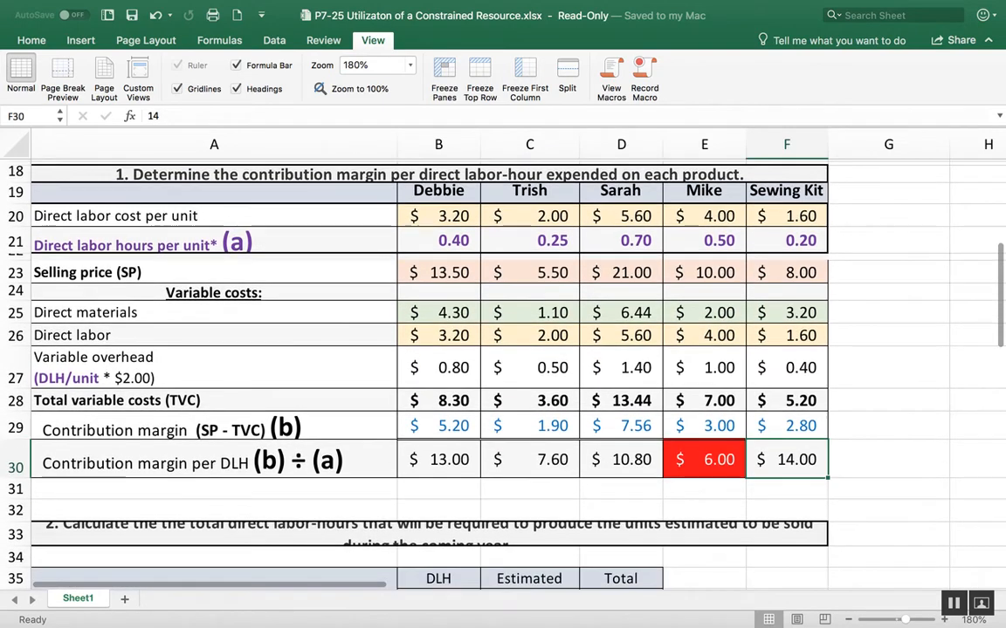
scroll("down", 3)
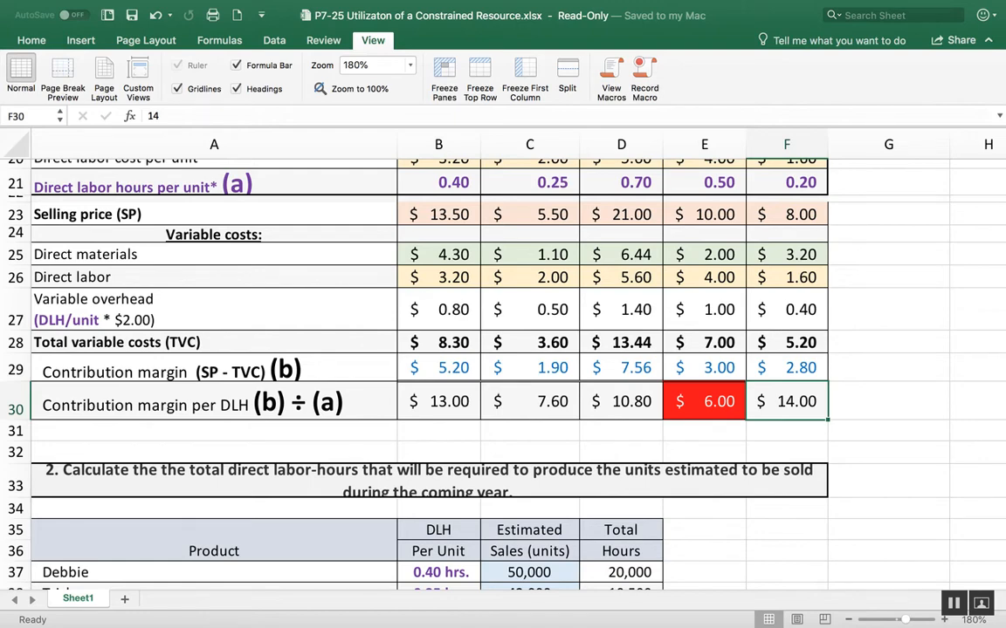
scroll("down", 3)
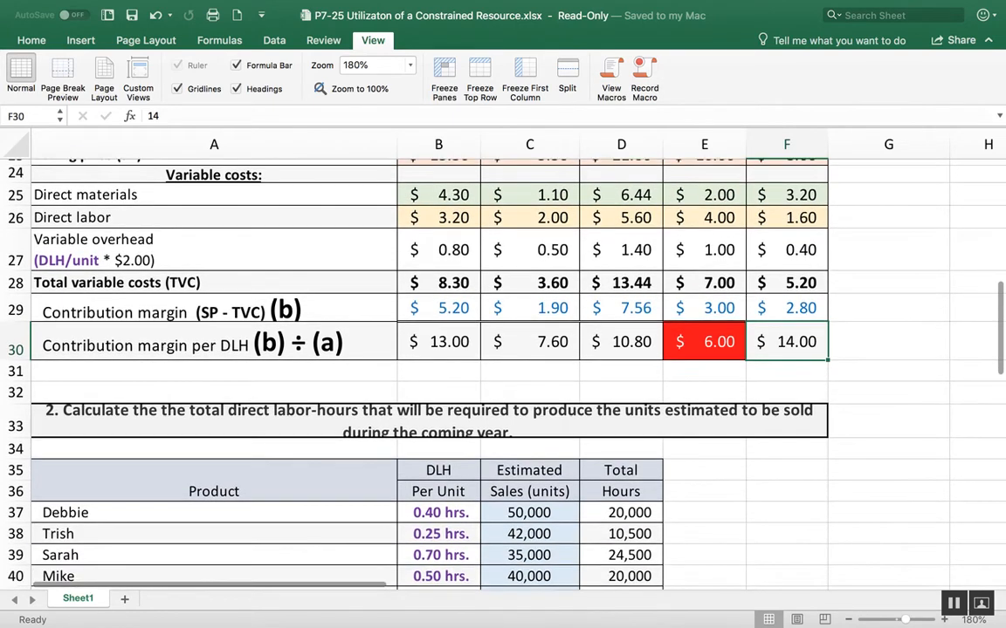
scroll("down", 3)
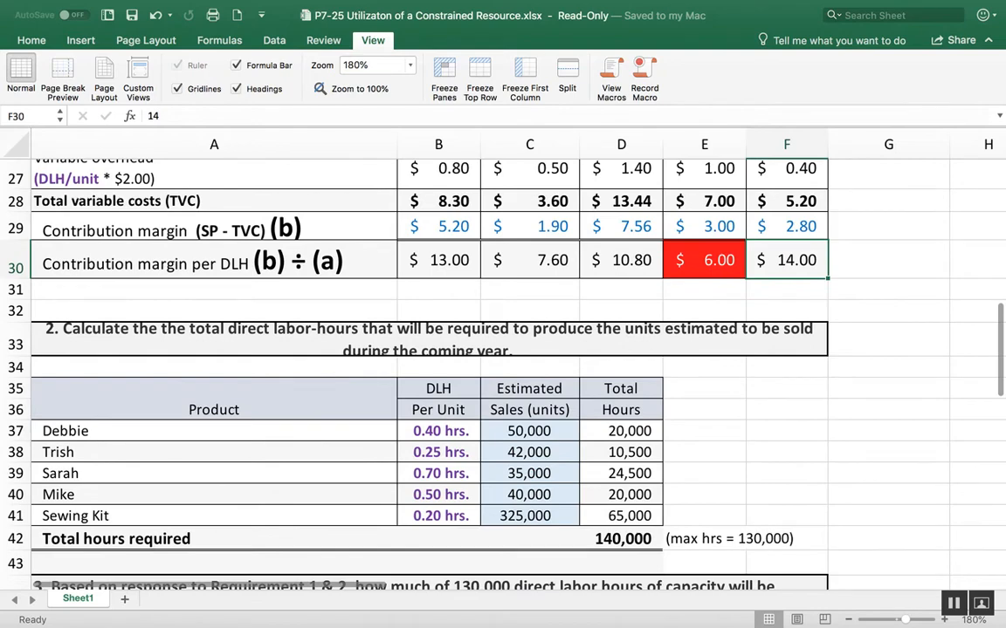
left_click(438, 429)
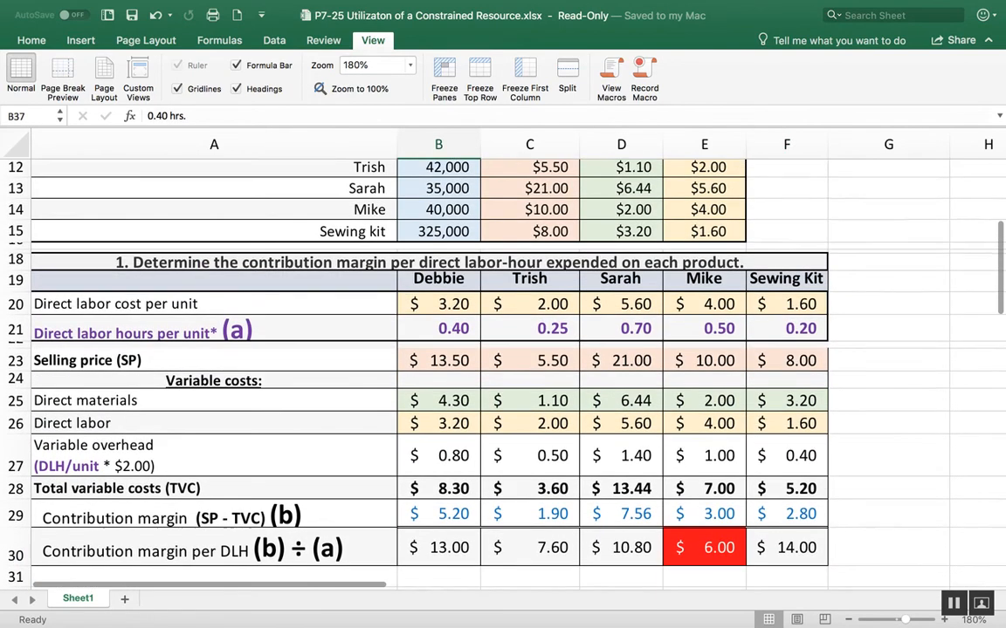
left_click(438, 328)
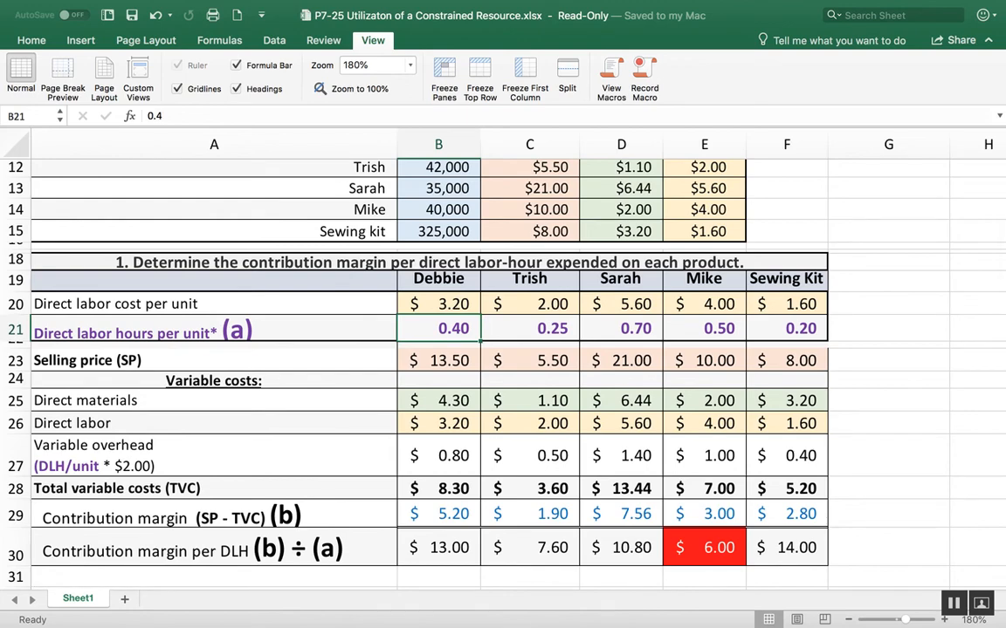
scroll("down", 3)
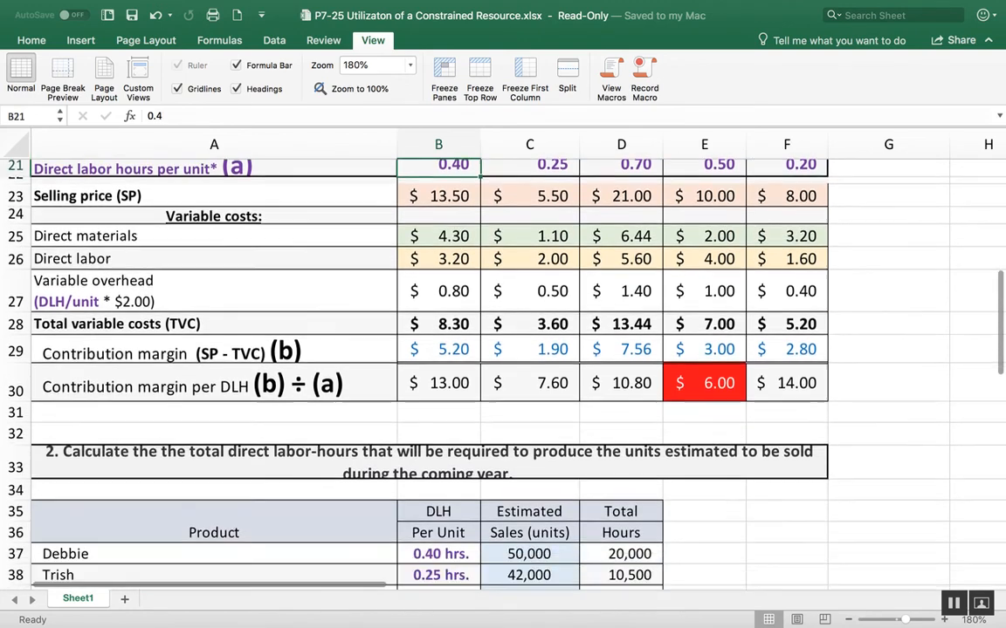
scroll("down", 3)
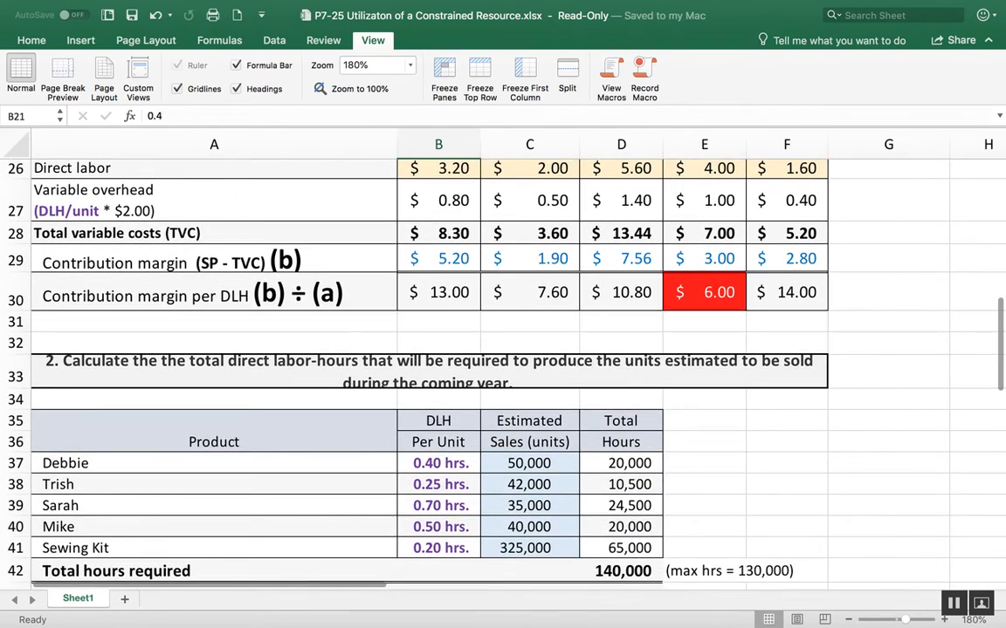
left_click(529, 463)
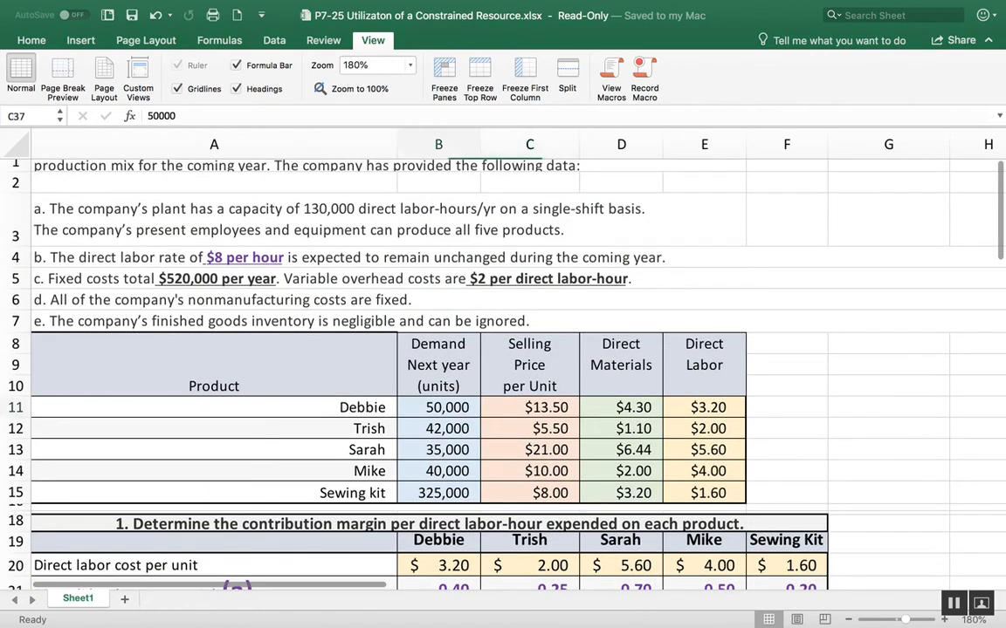
left_click(439, 406)
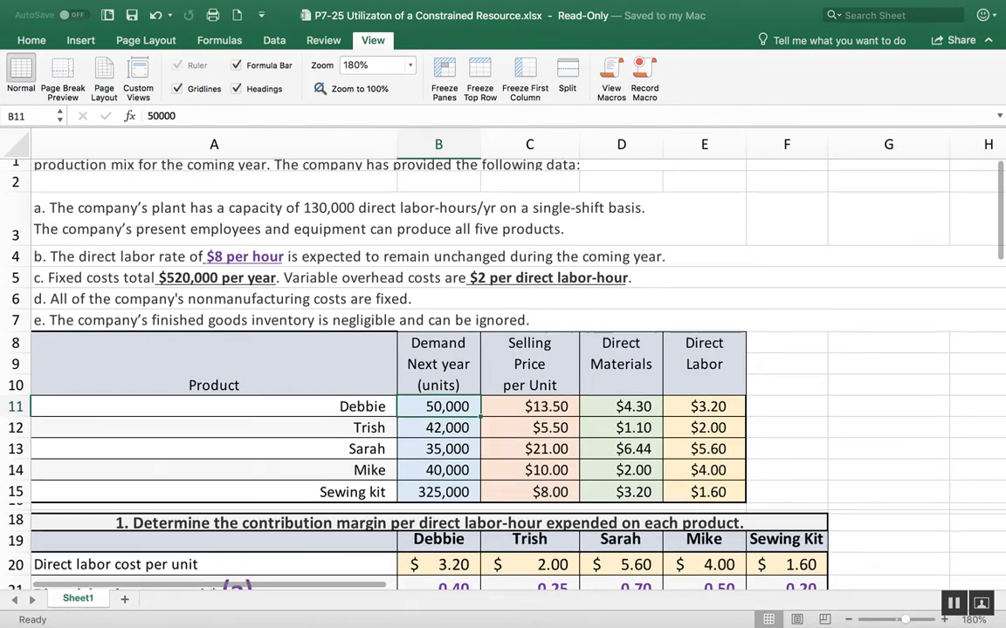
scroll("down", 3)
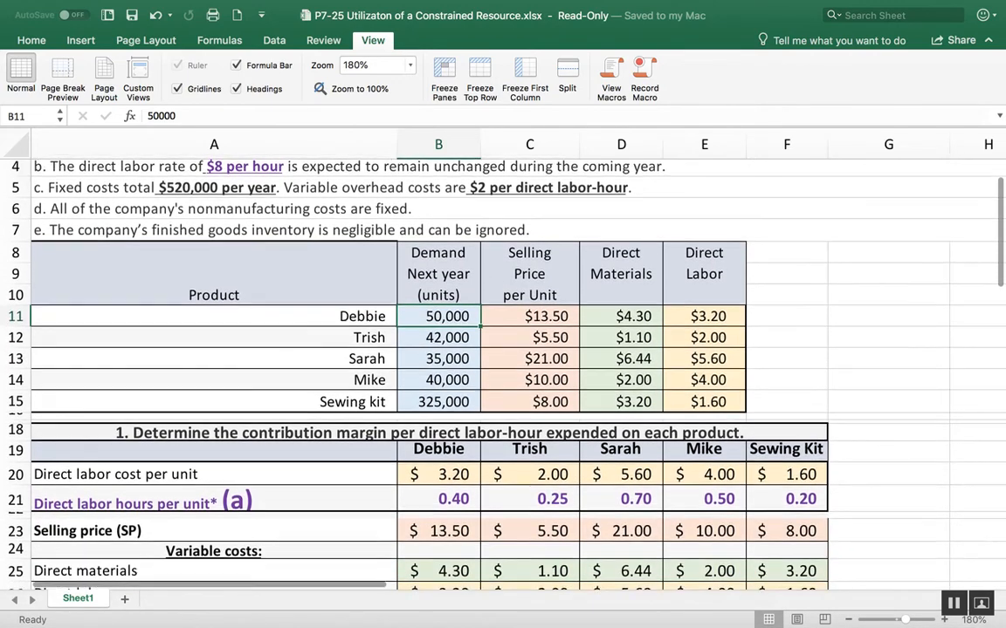
scroll("down", 3)
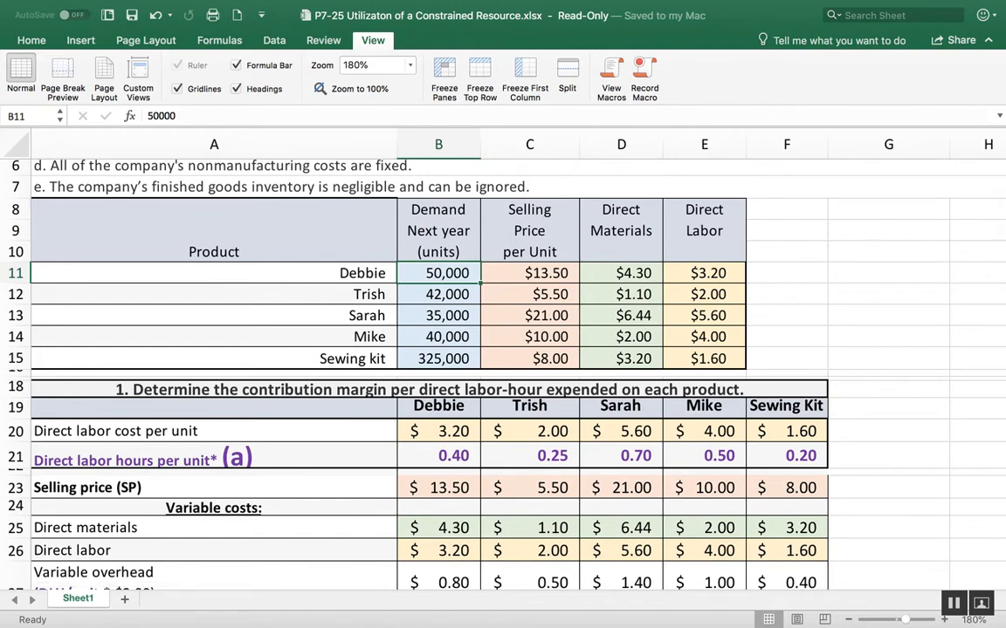
scroll("down", 3)
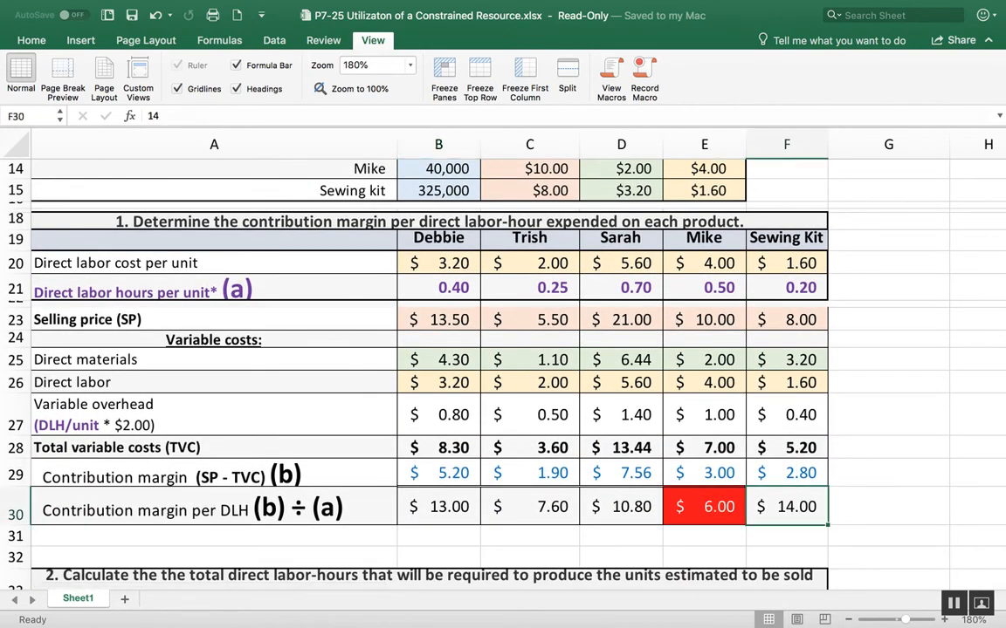
scroll("down", 3)
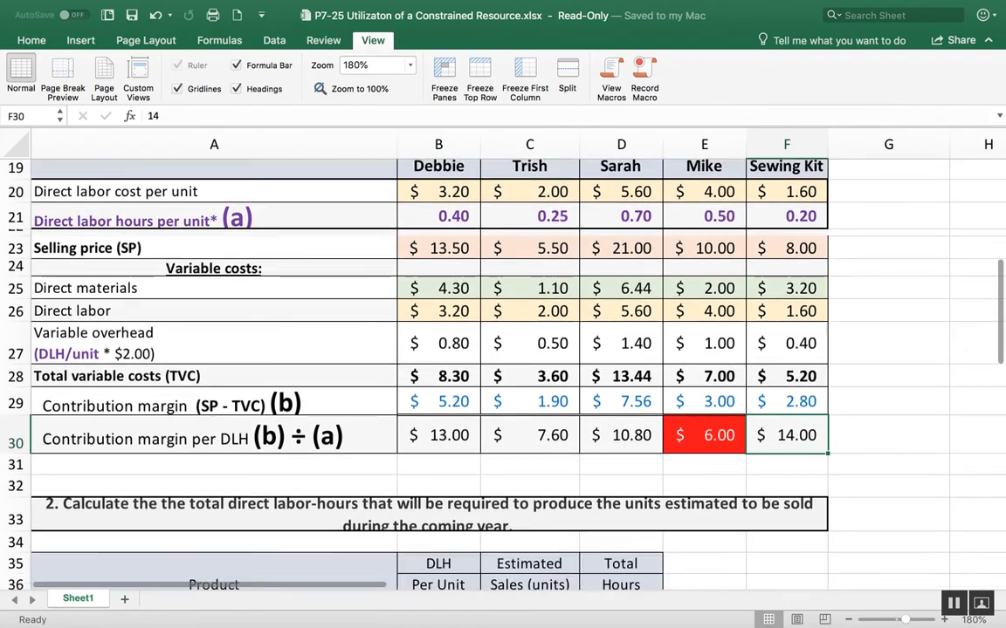
scroll("down", 3)
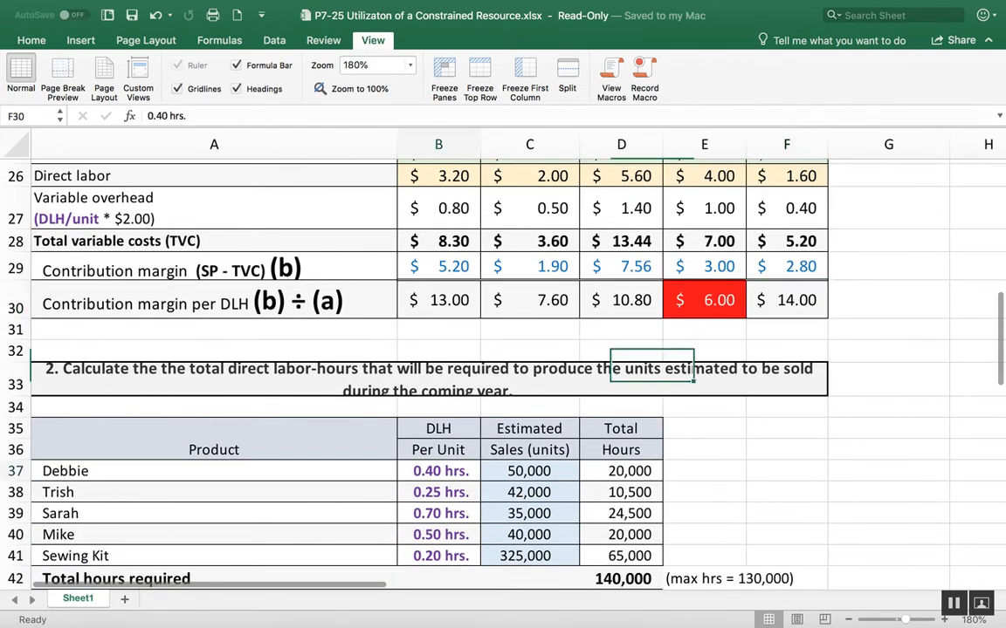
left_click_drag(438, 471, 438, 555)
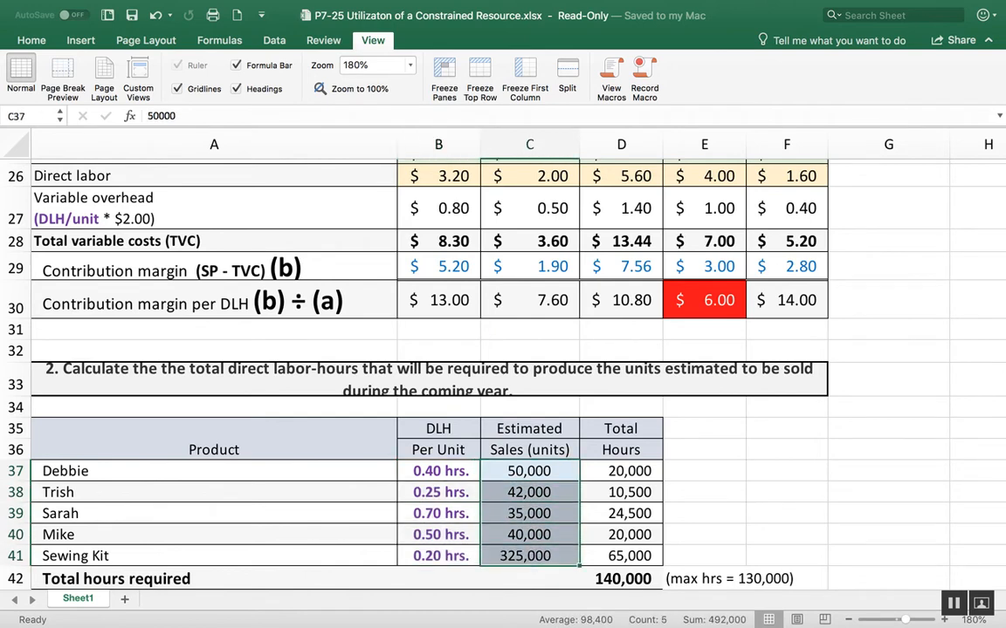
left_click(622, 471)
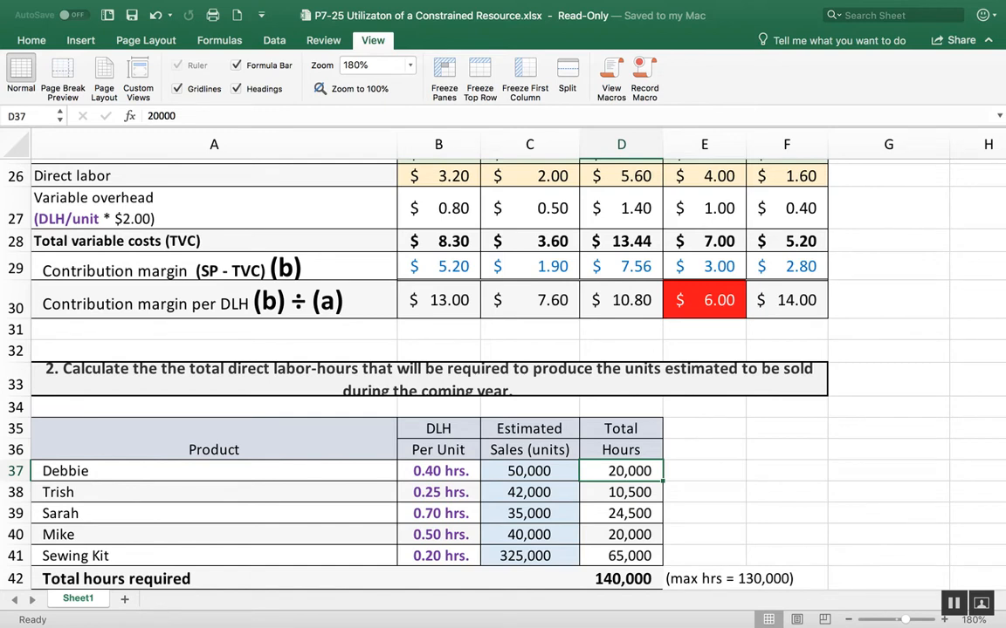
left_click(529, 471)
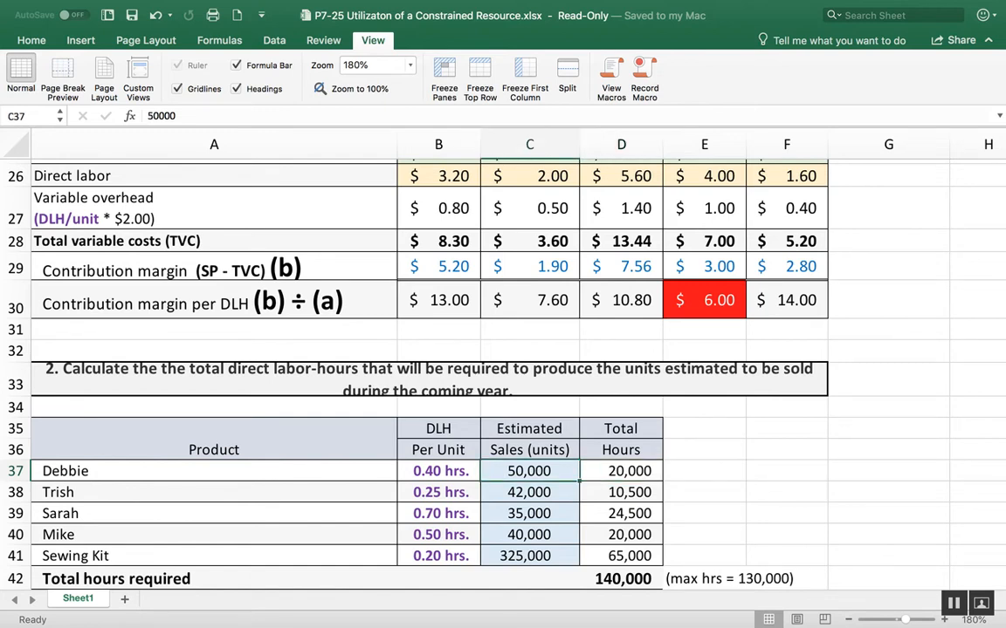
left_click(438, 472)
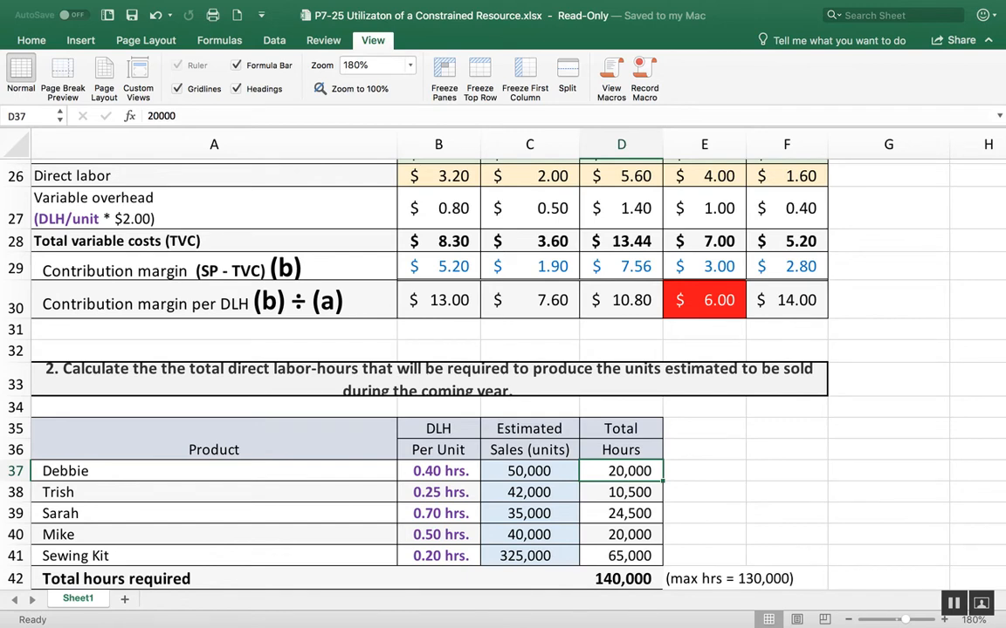
left_click(621, 492)
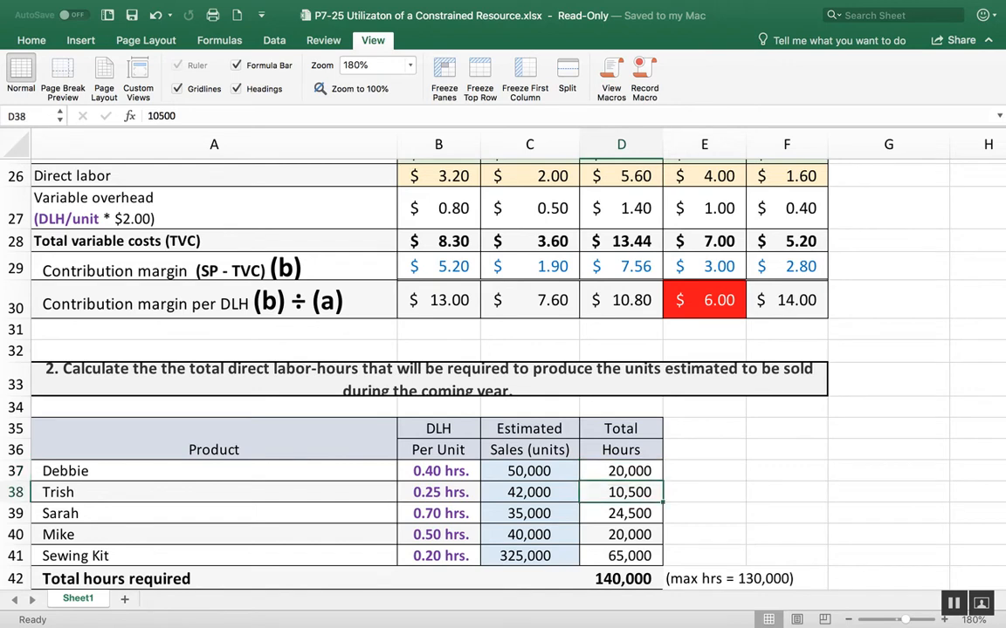
left_click(529, 492)
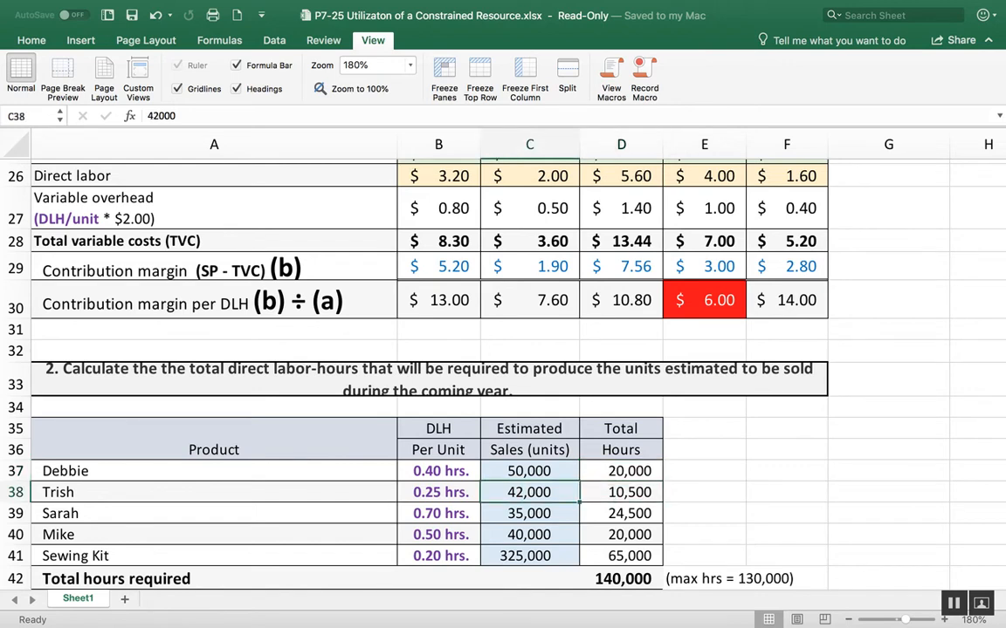
left_click(438, 492)
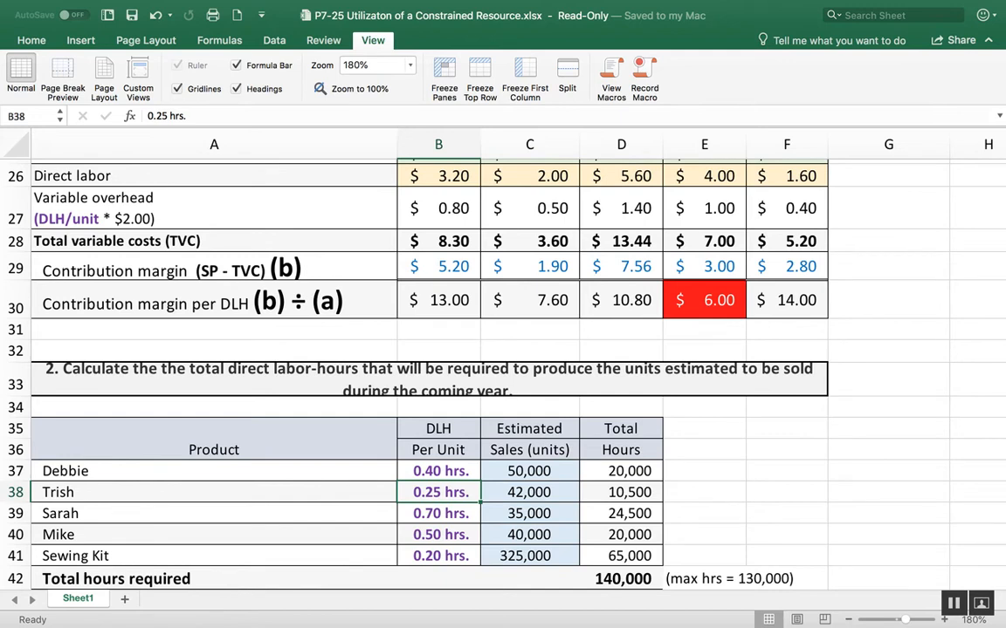
left_click(622, 493)
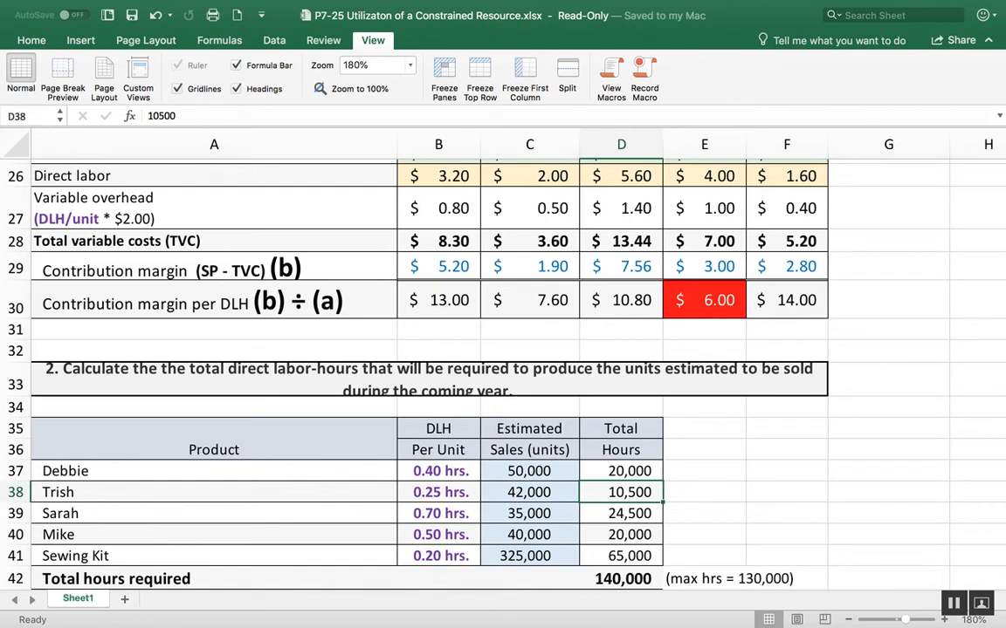
left_click(622, 579)
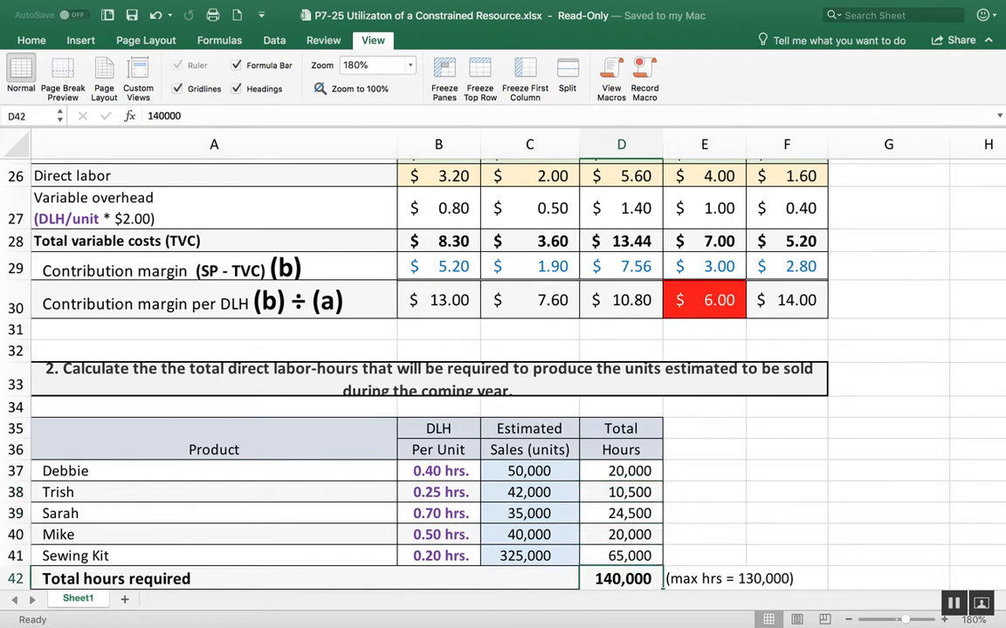
scroll("down", 3)
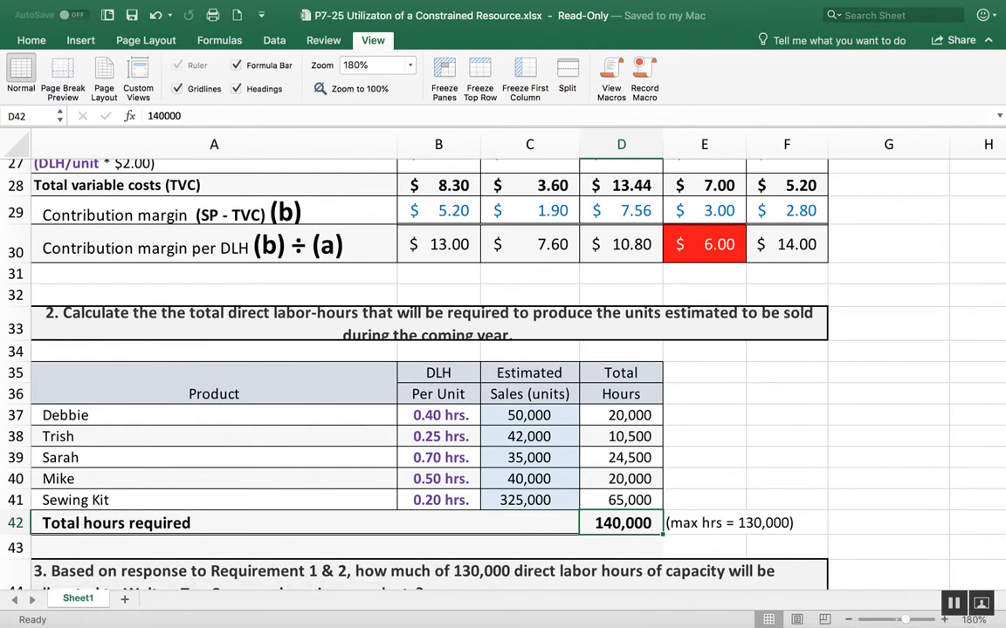
left_click(704, 524)
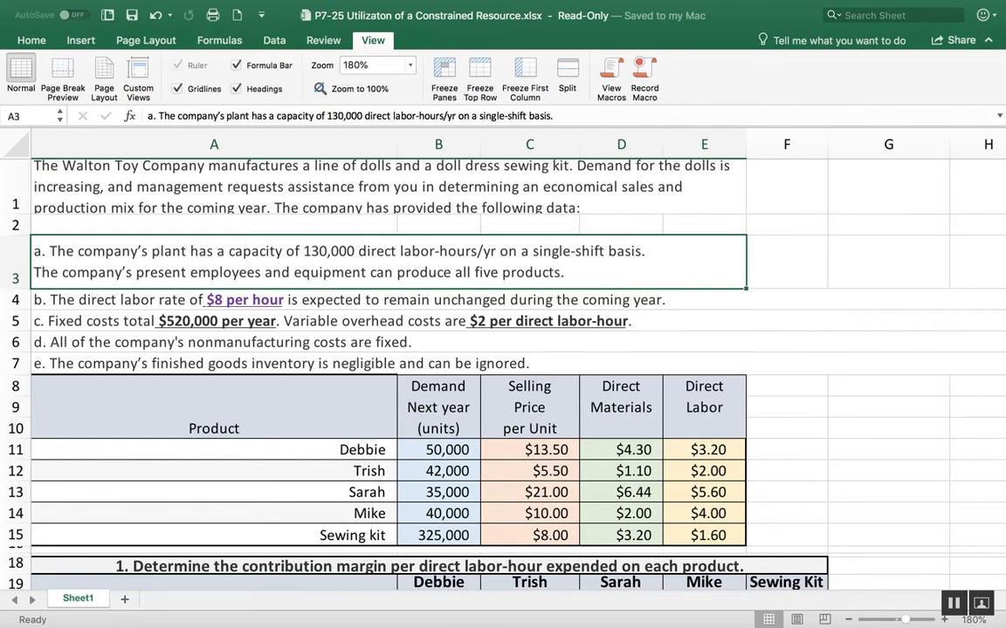
scroll("down", 3)
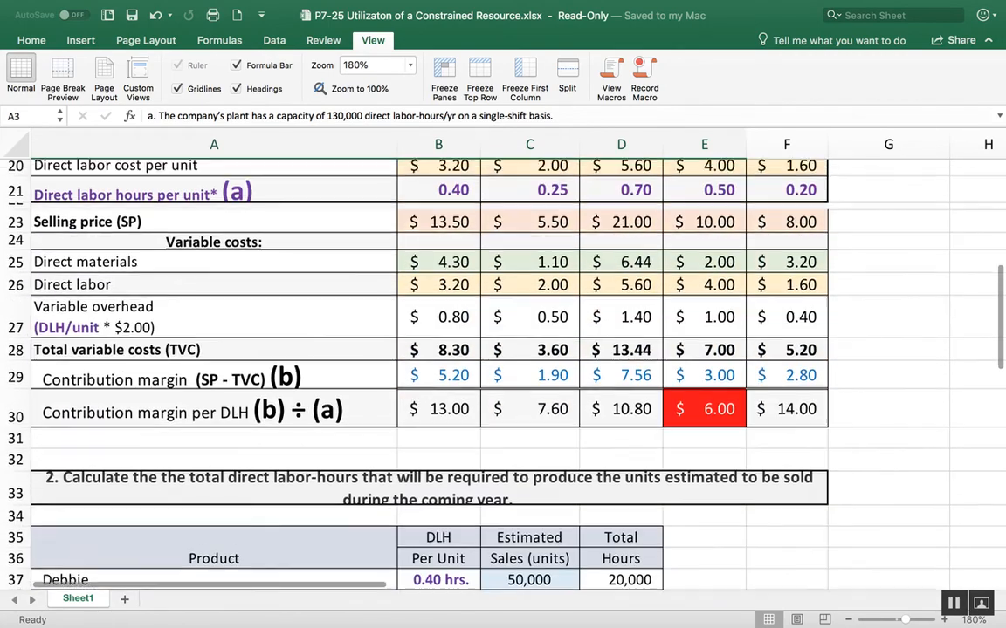
scroll("down", 3)
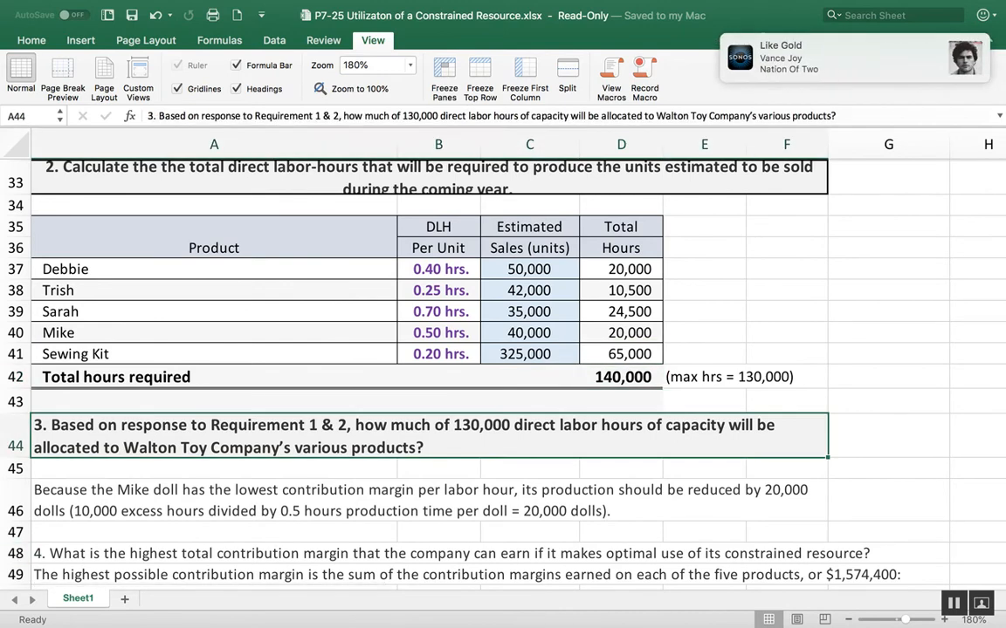
scroll("down", 3)
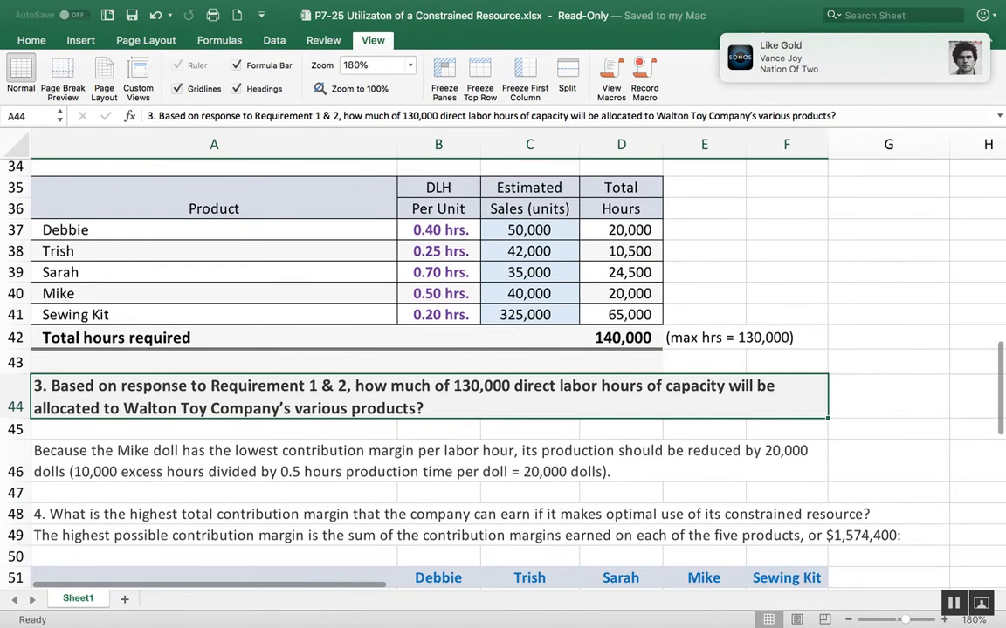
scroll("down", 3)
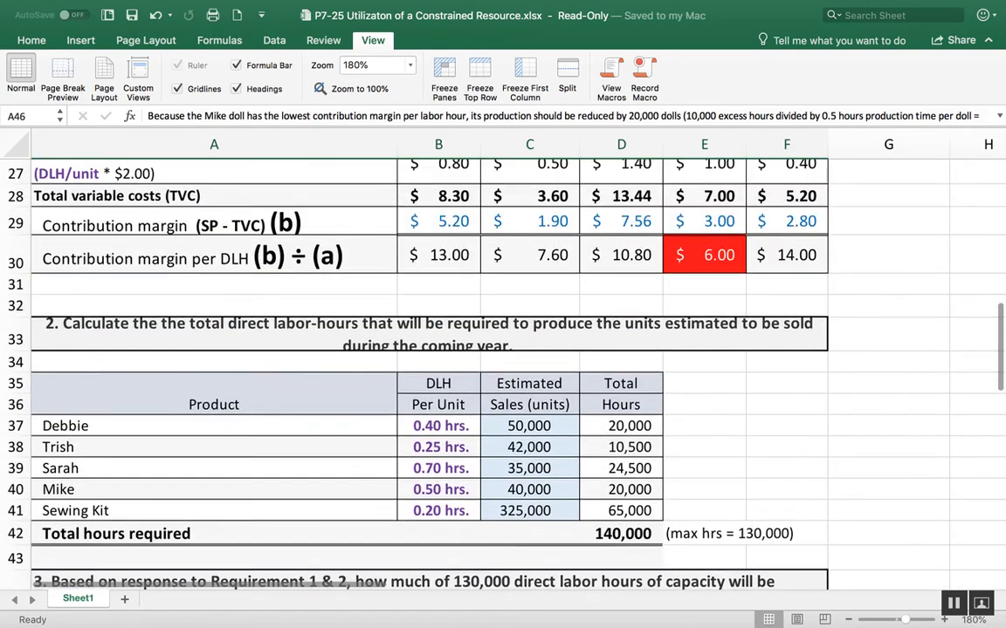
left_click(703, 255)
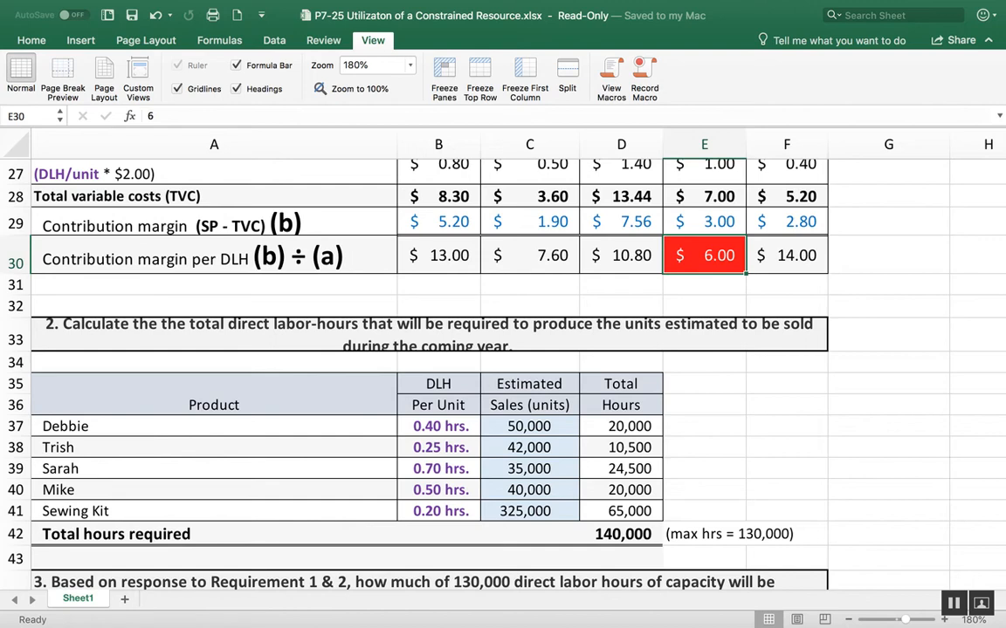
scroll("down", 3)
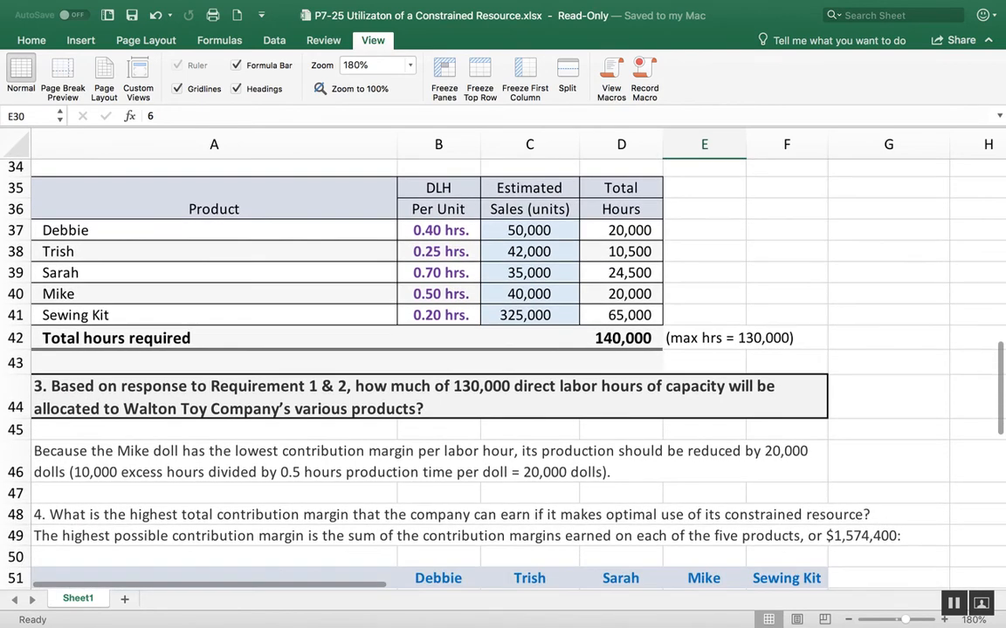
left_click(621, 293)
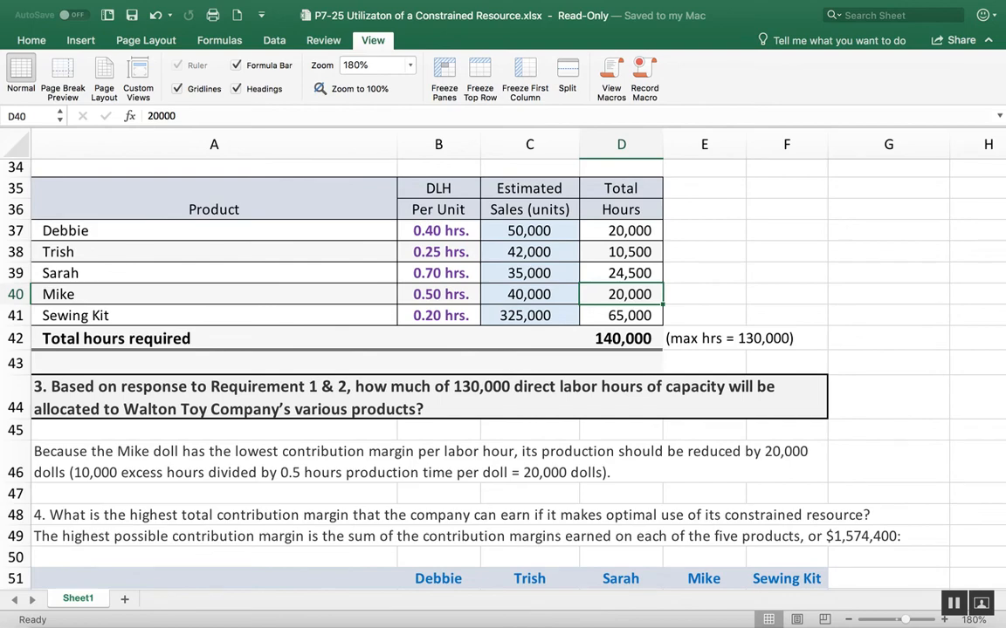
scroll("down", 3)
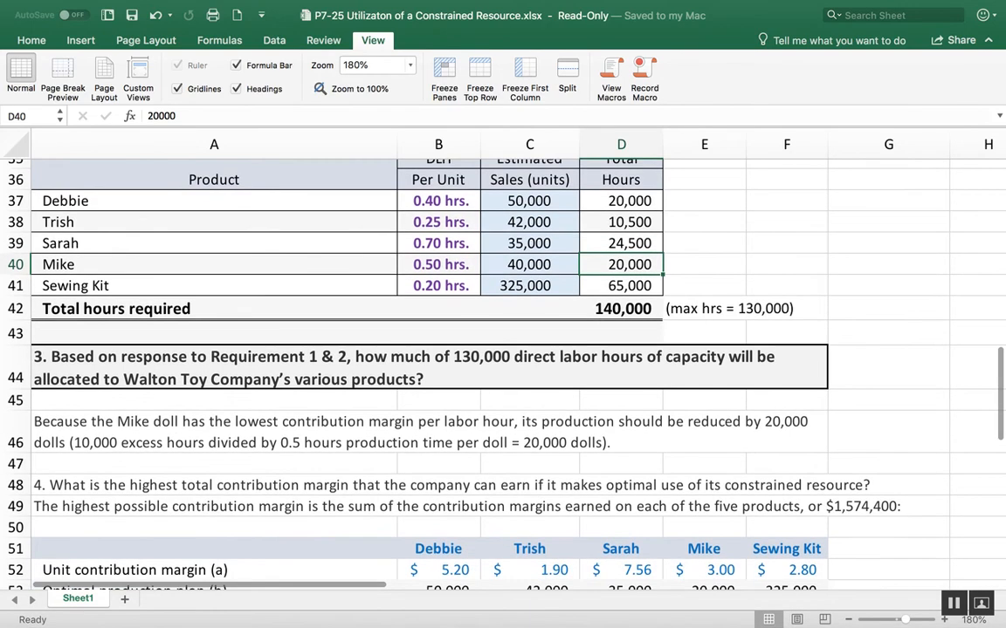
scroll("down", 3)
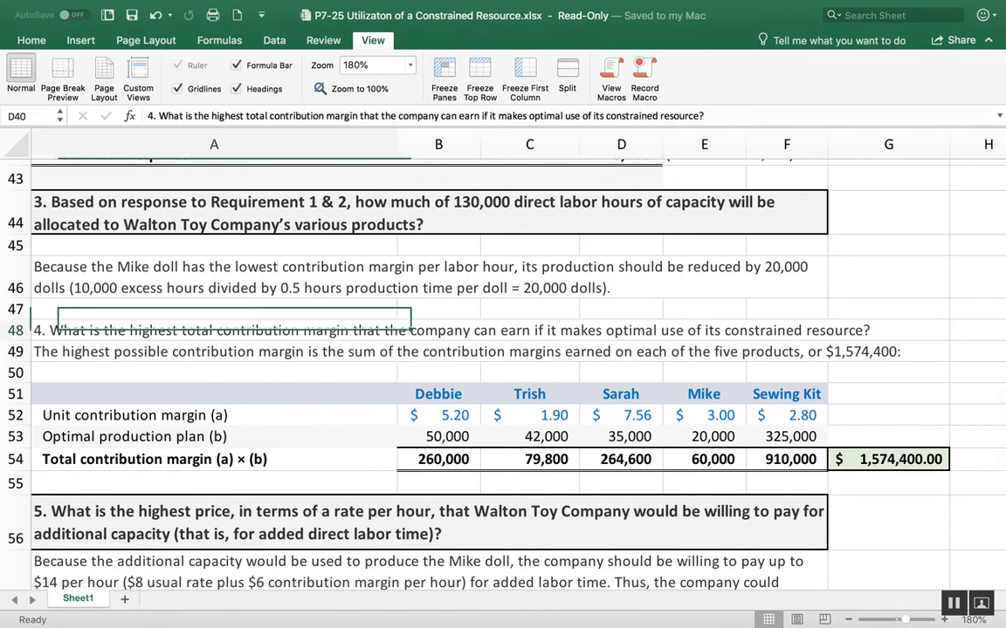
left_click(213, 330)
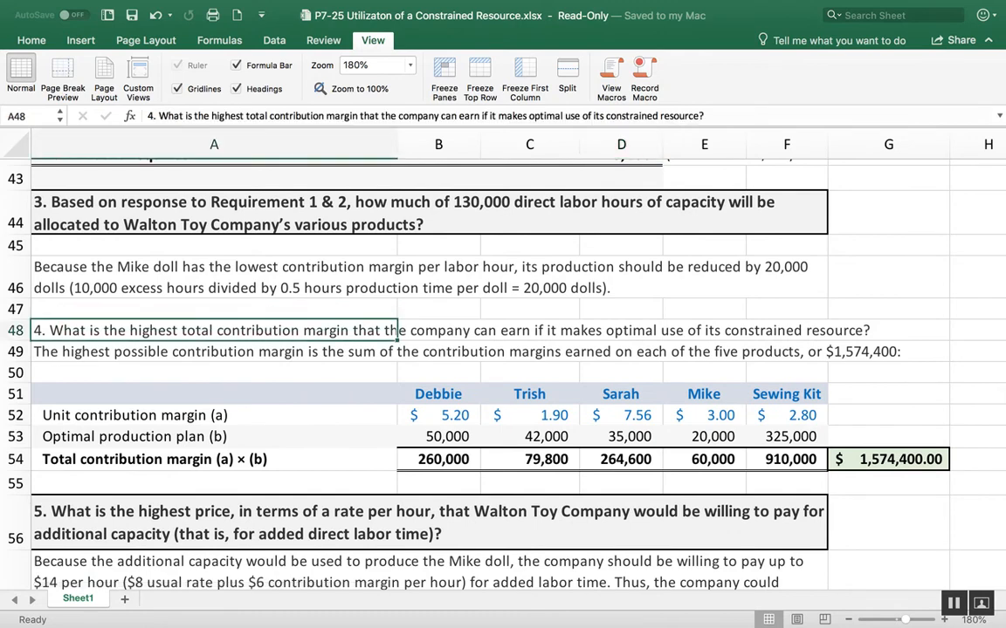
left_click(439, 415)
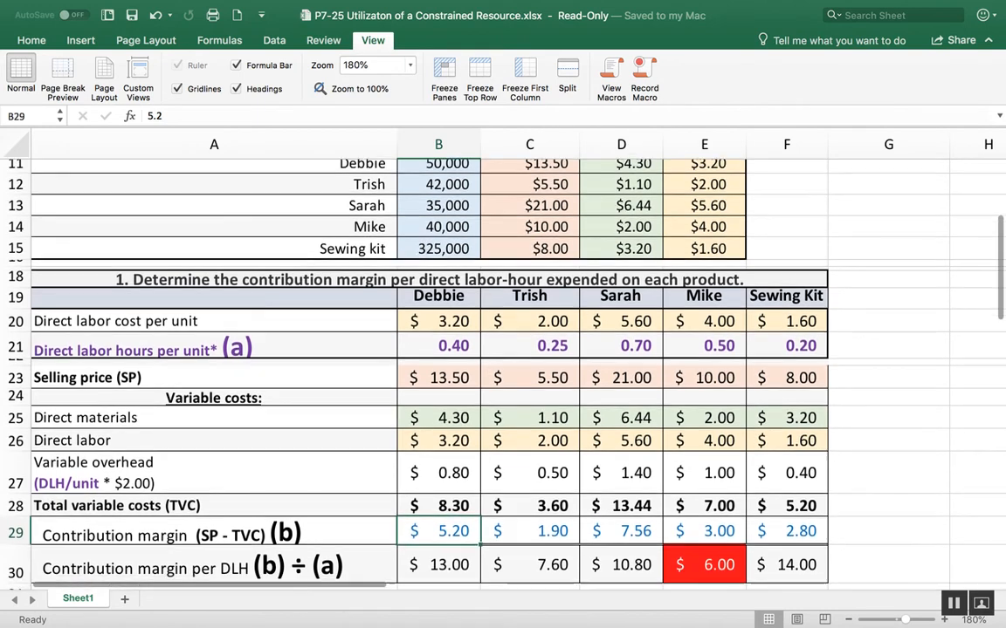
scroll("down", 3)
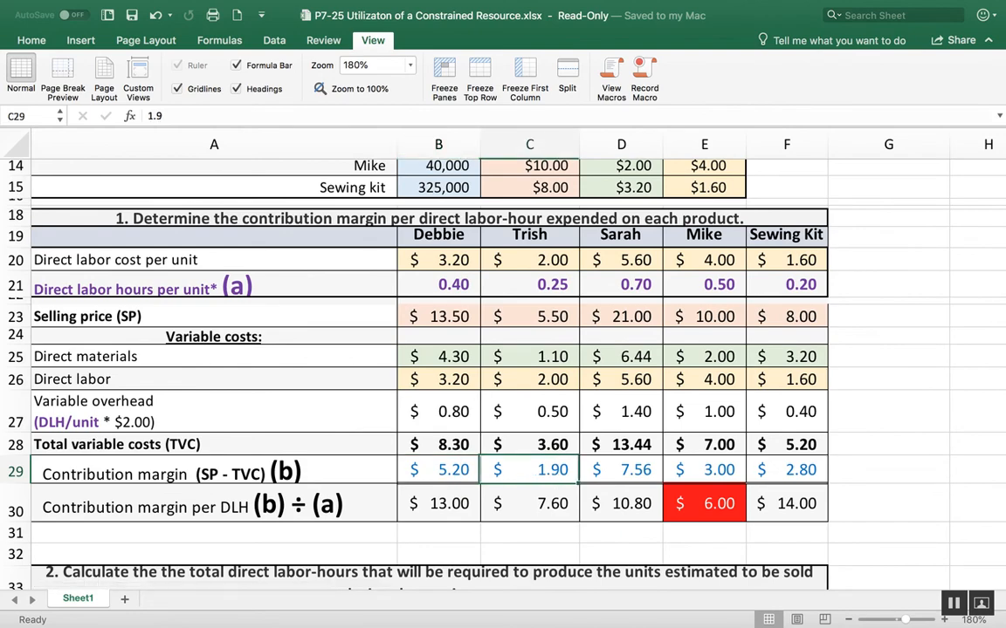
scroll("down", 3)
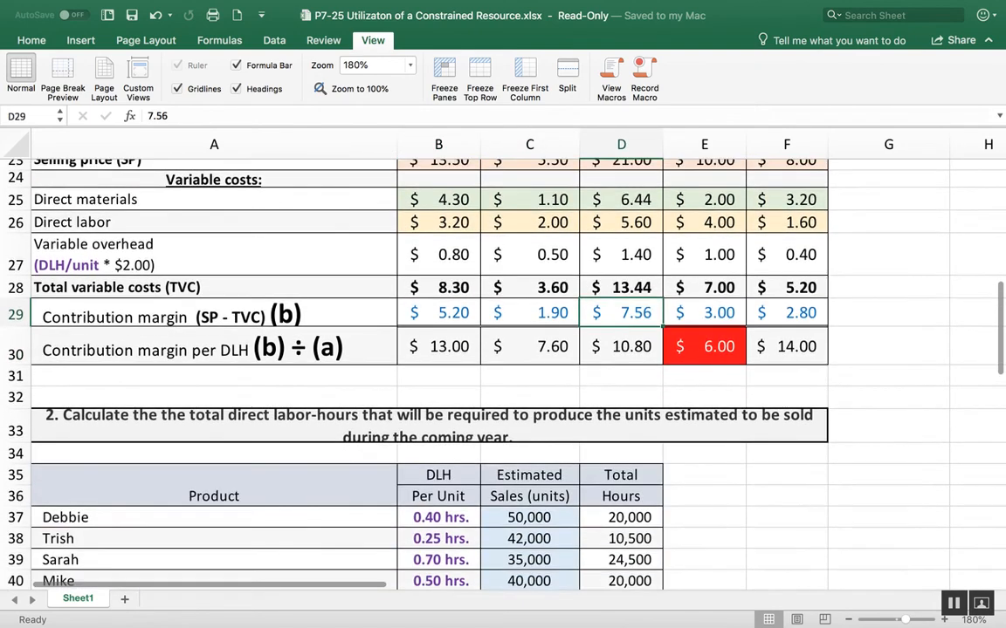
scroll("down", 3)
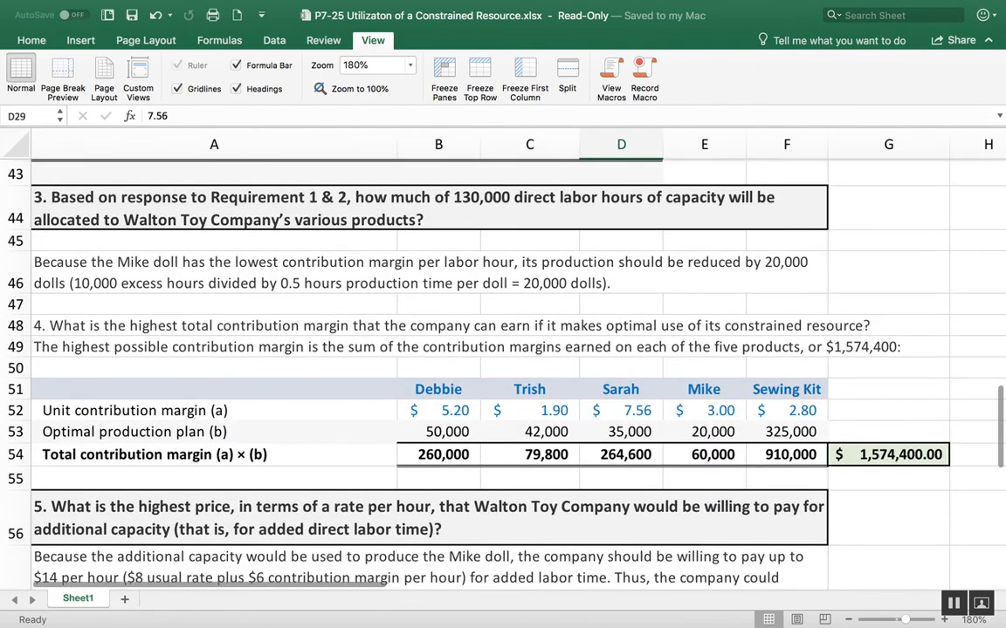
left_click(622, 411)
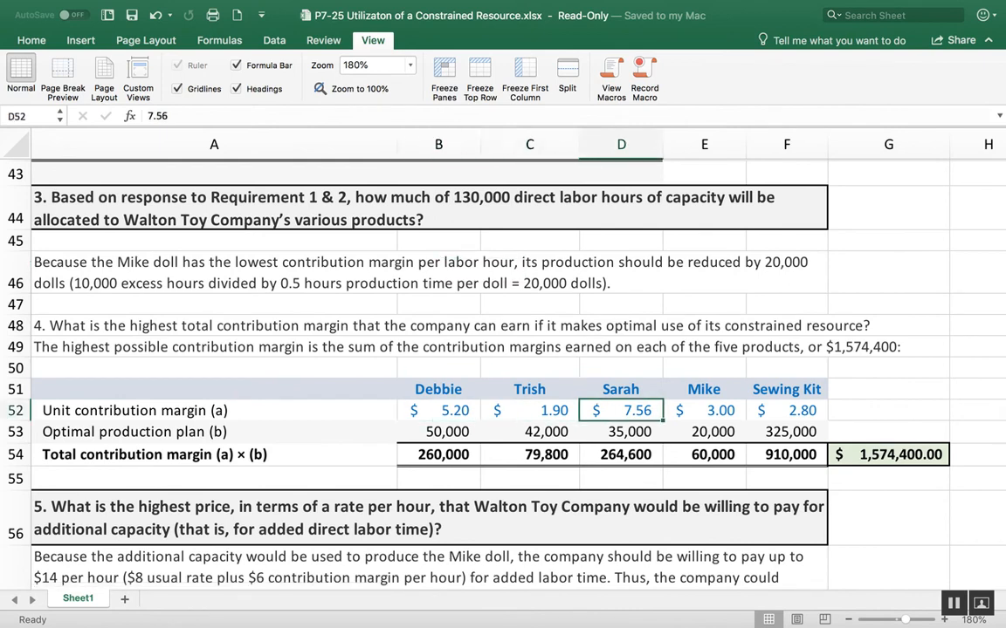
left_click(703, 431)
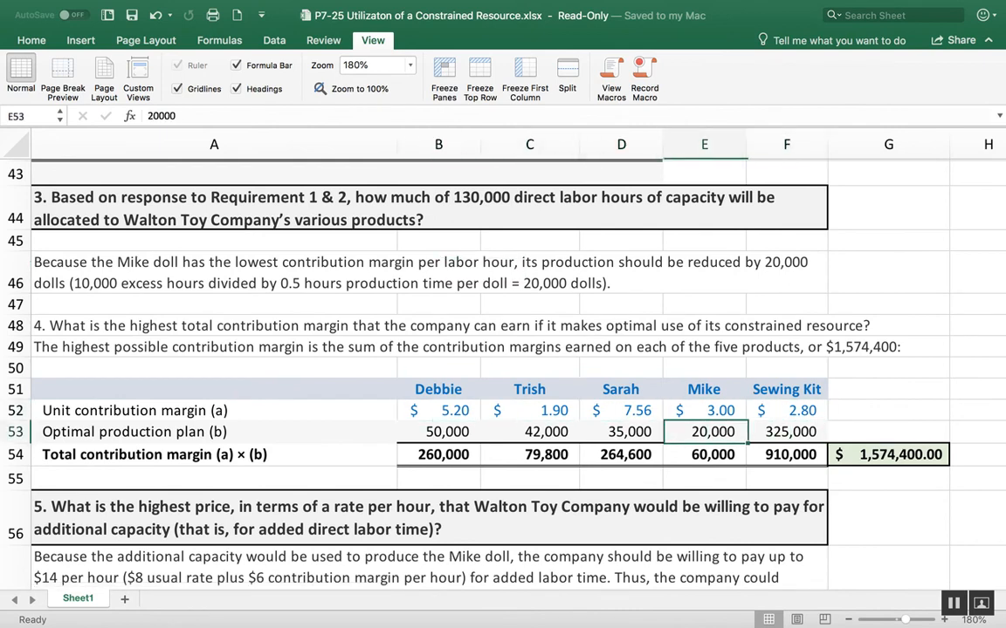
left_click(439, 431)
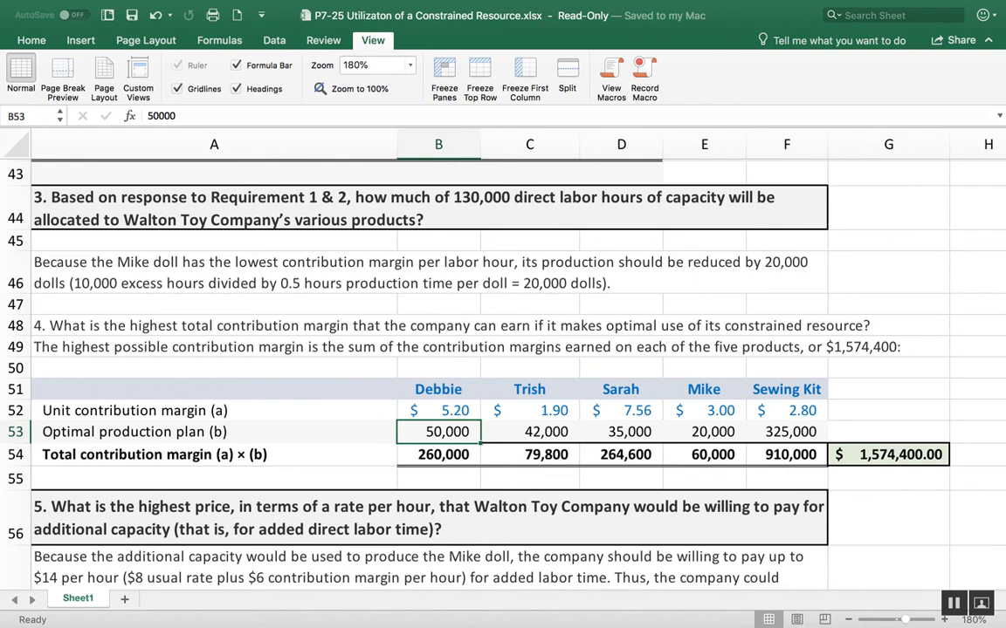
left_click(706, 432)
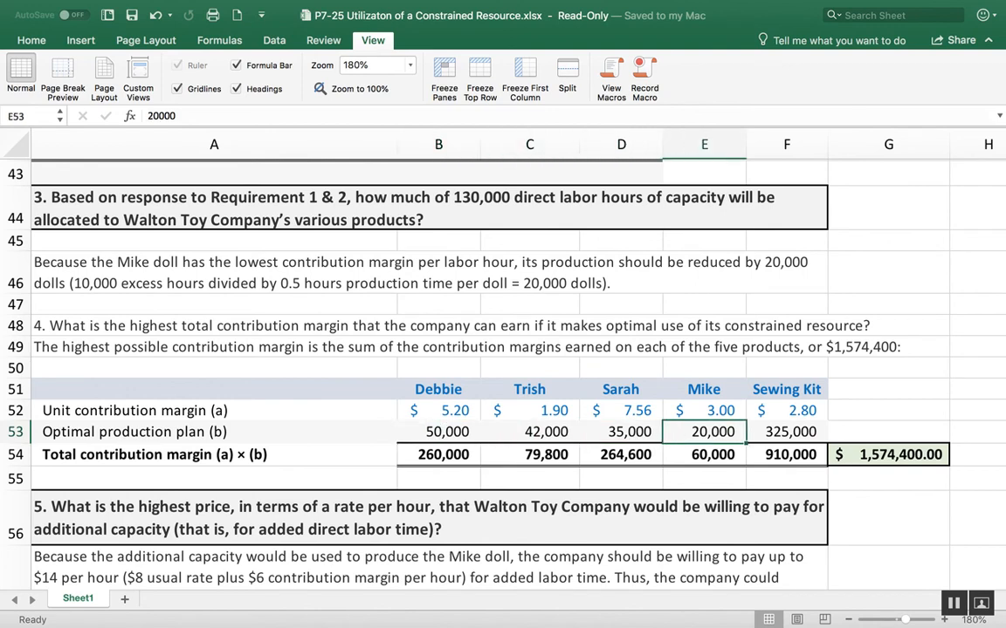
left_click(785, 431)
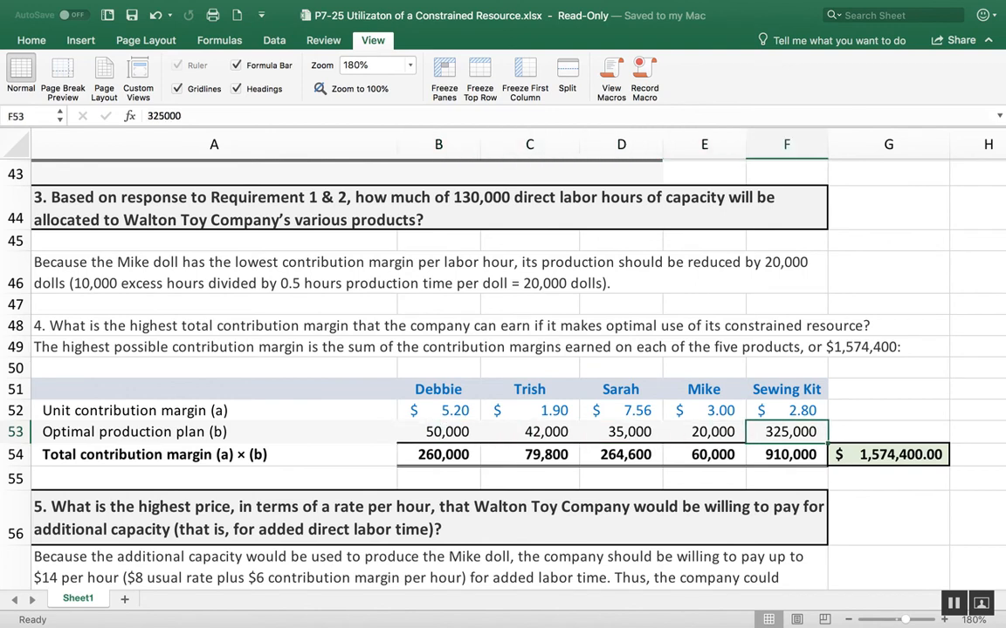
left_click(785, 454)
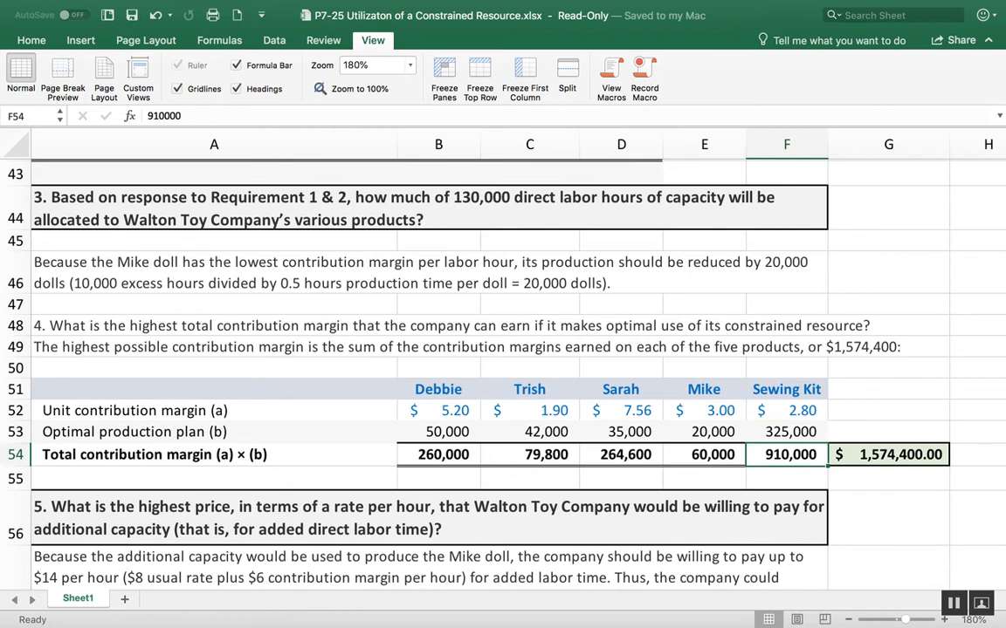
left_click(529, 454)
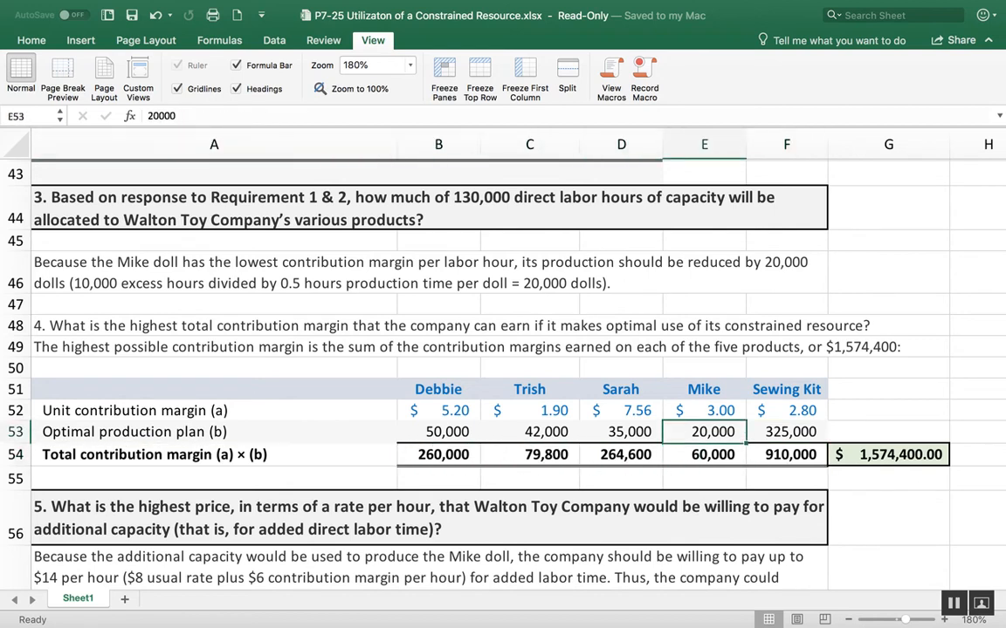
left_click(705, 454)
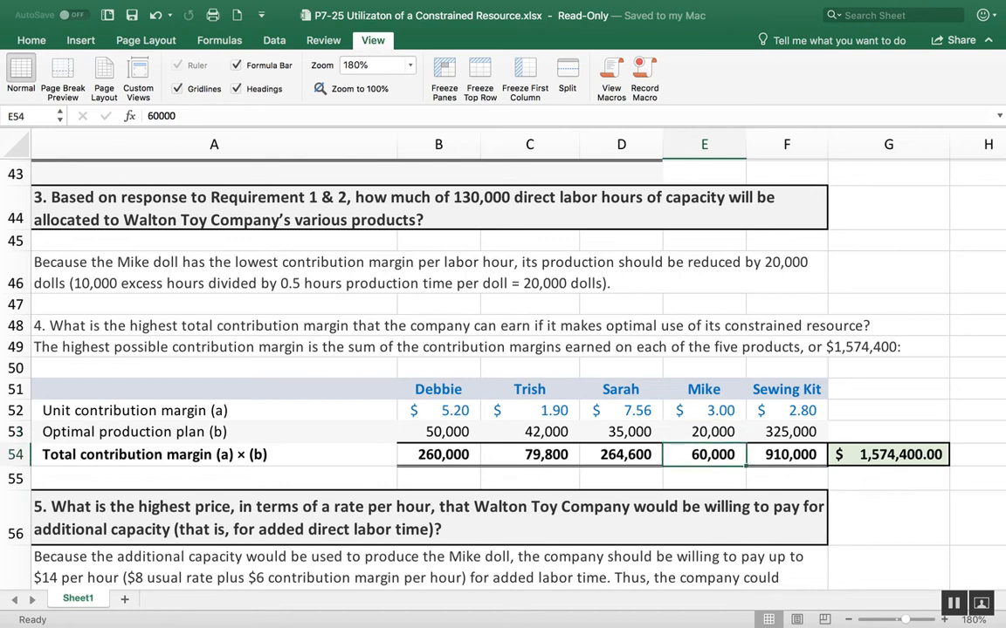
left_click(886, 454)
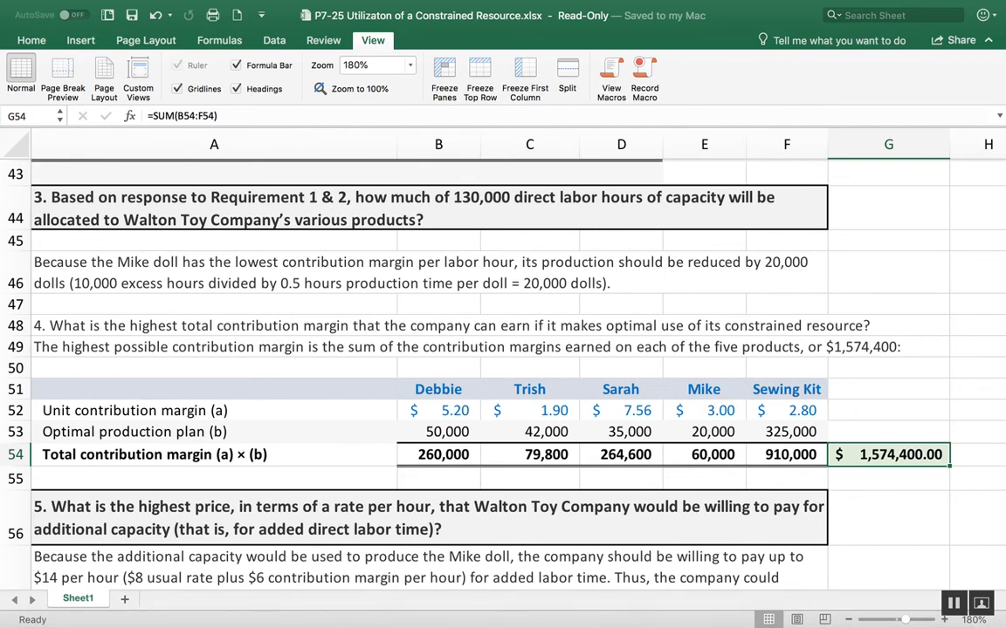
left_click(886, 515)
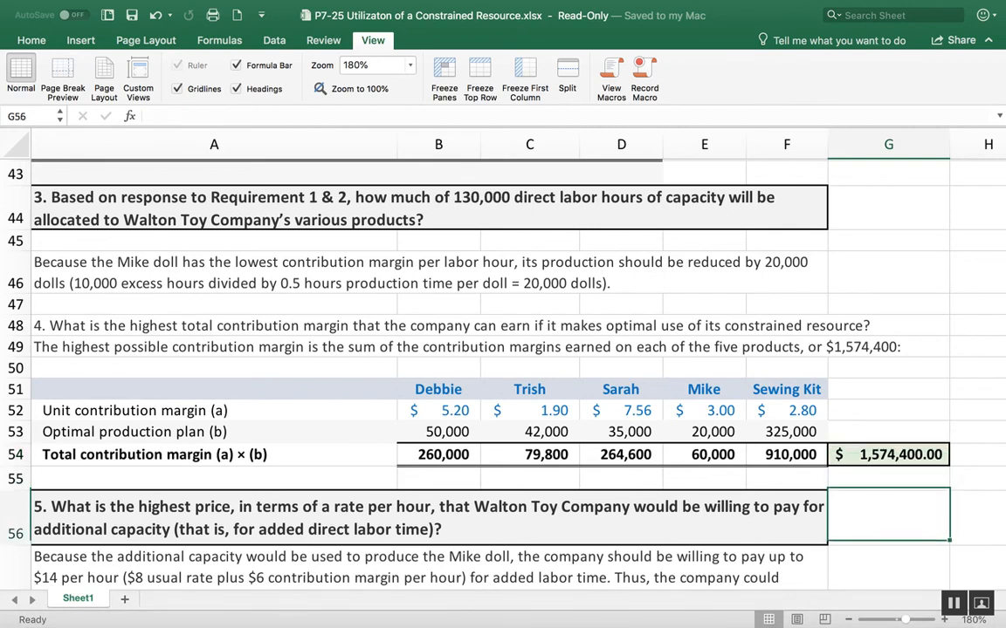
scroll("down", 3)
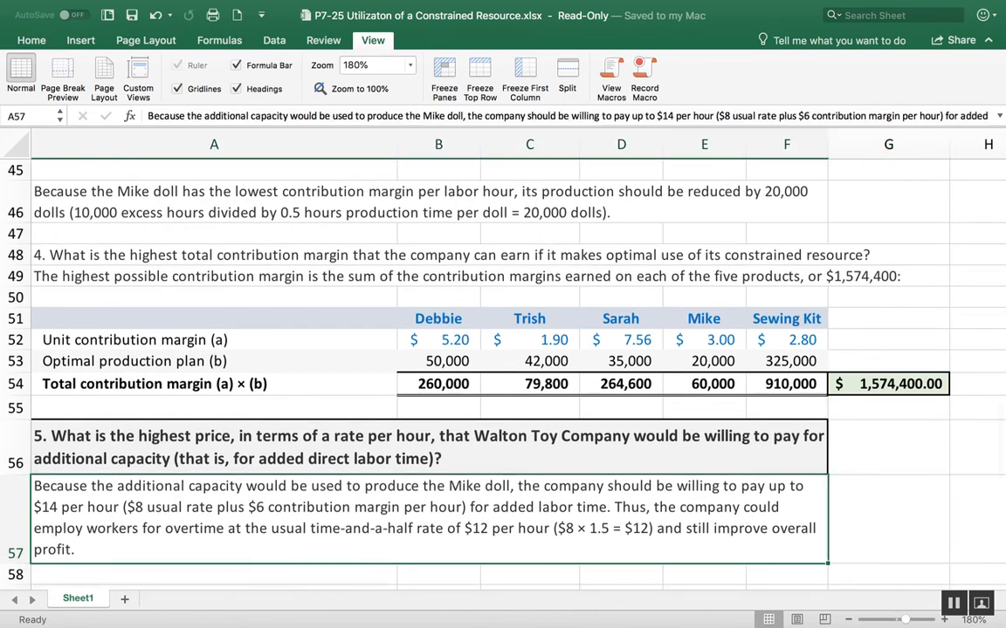